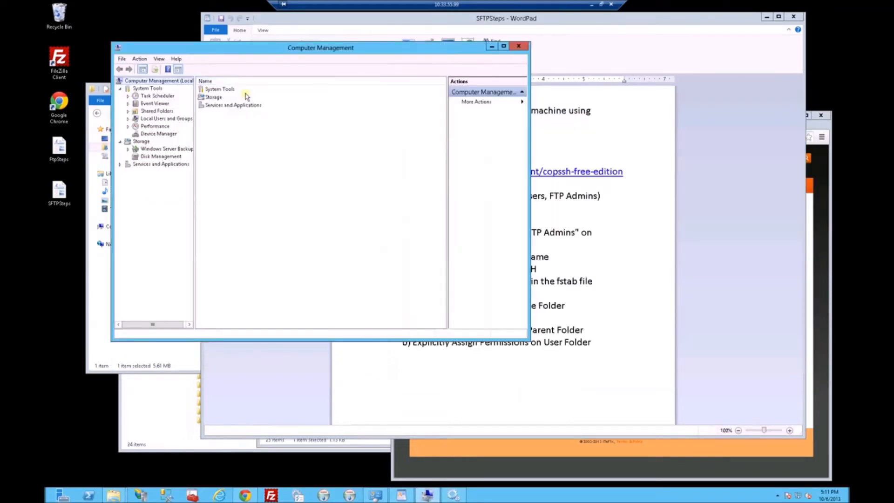
# Expand Local Users and Groups and review the local user accounts list.
pyautogui.click(165, 118)
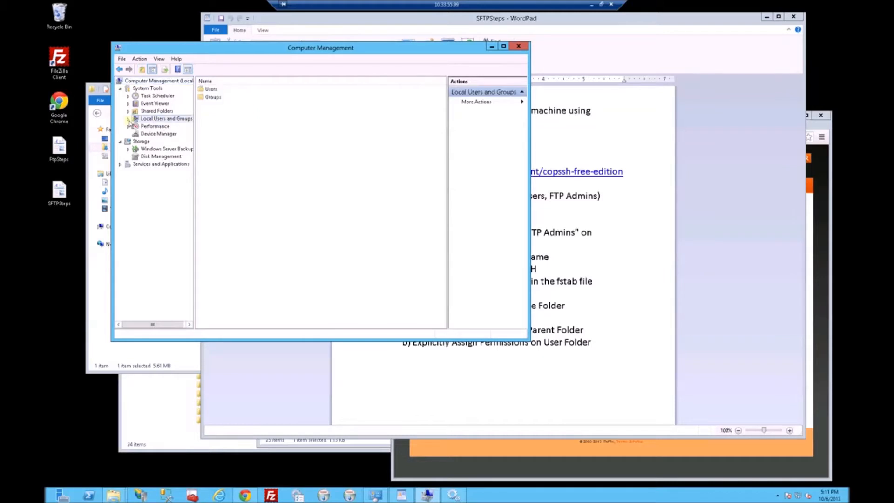
pyautogui.click(154, 126)
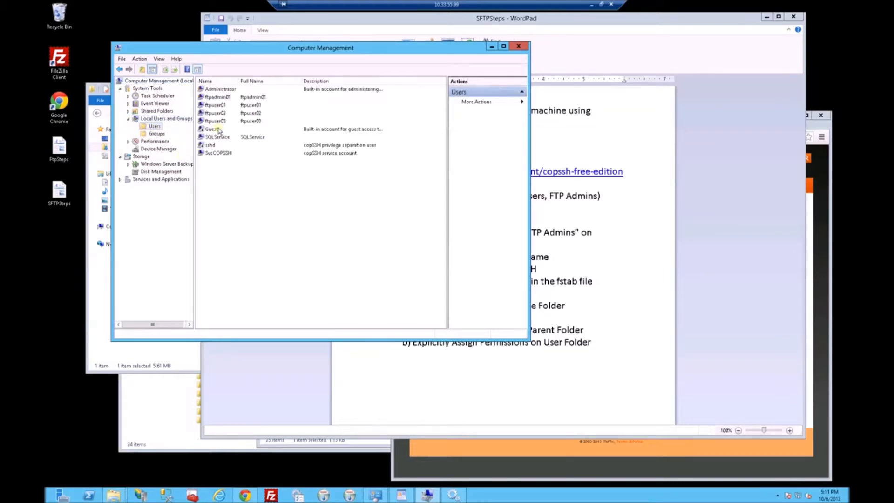
pyautogui.click(216, 105)
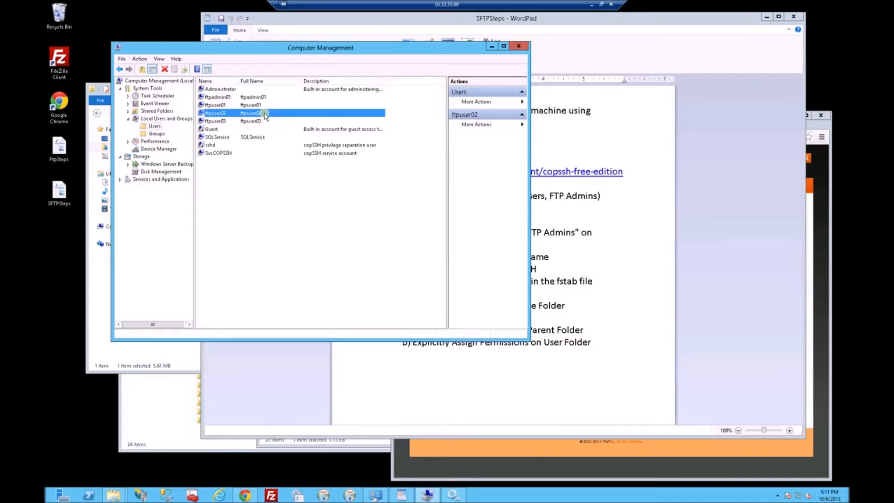
# Open the FTP Users group and confirm its three FTP account members.
pyautogui.click(156, 133)
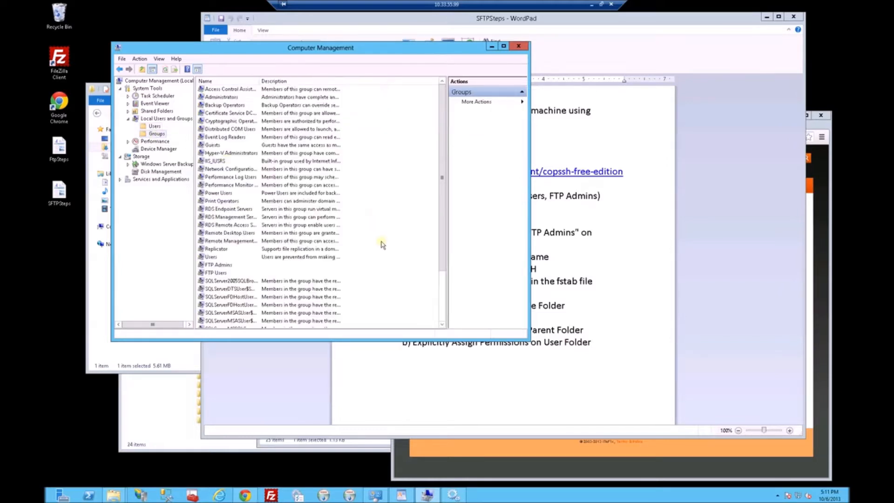
pyautogui.click(218, 272)
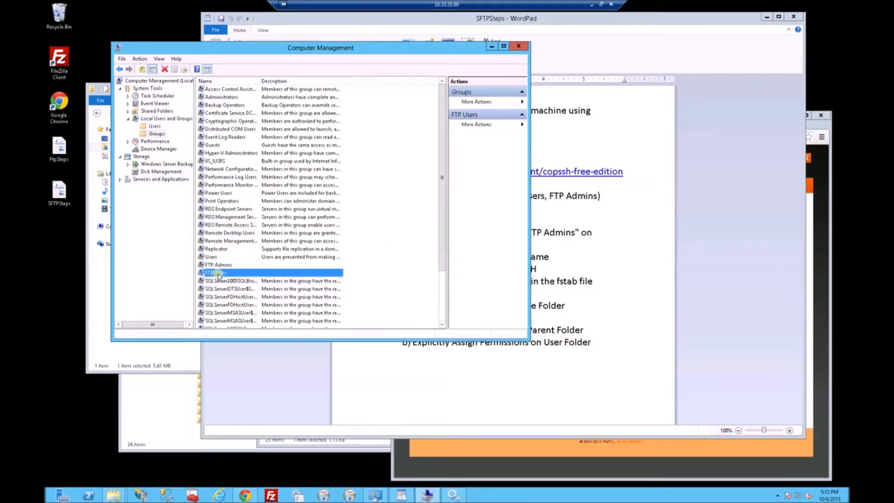
pyautogui.doubleClick(218, 273)
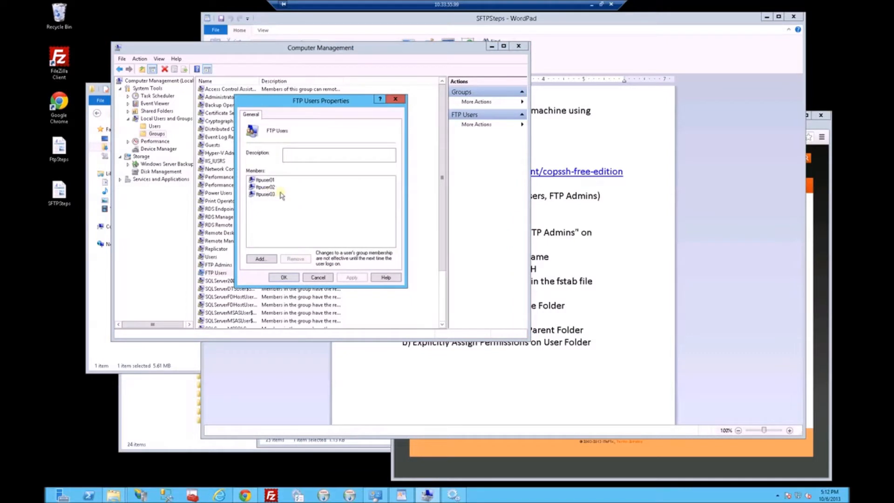
pyautogui.click(264, 180)
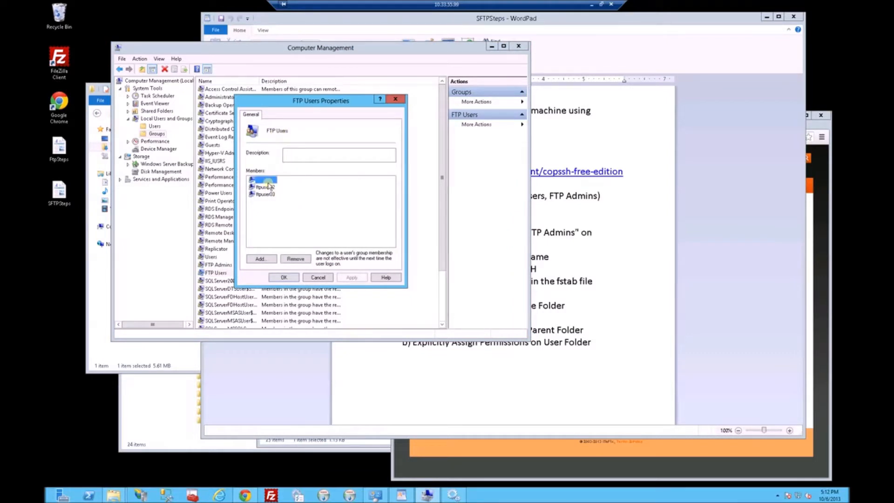
pyautogui.click(264, 194)
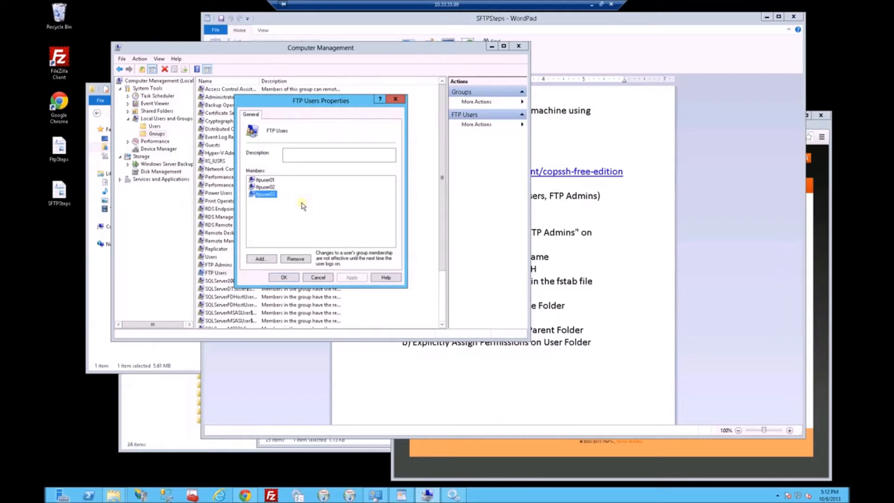
pyautogui.moveTo(322, 236)
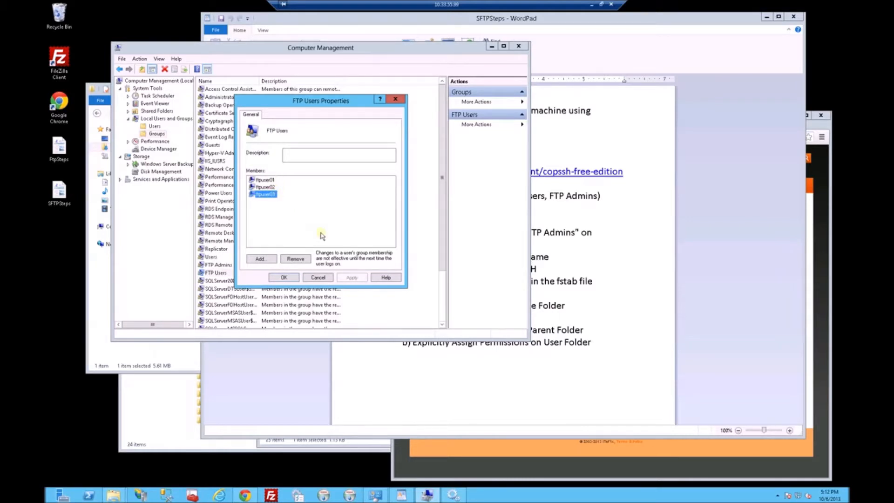
pyautogui.click(283, 277)
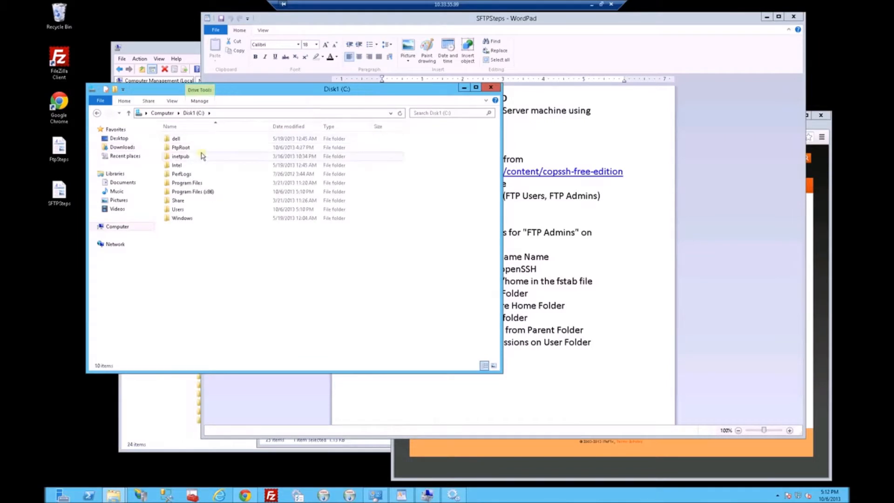
# Open C:\FtpRoot and inspect the ftpuser01–03 home folders inside it.
pyautogui.click(181, 147)
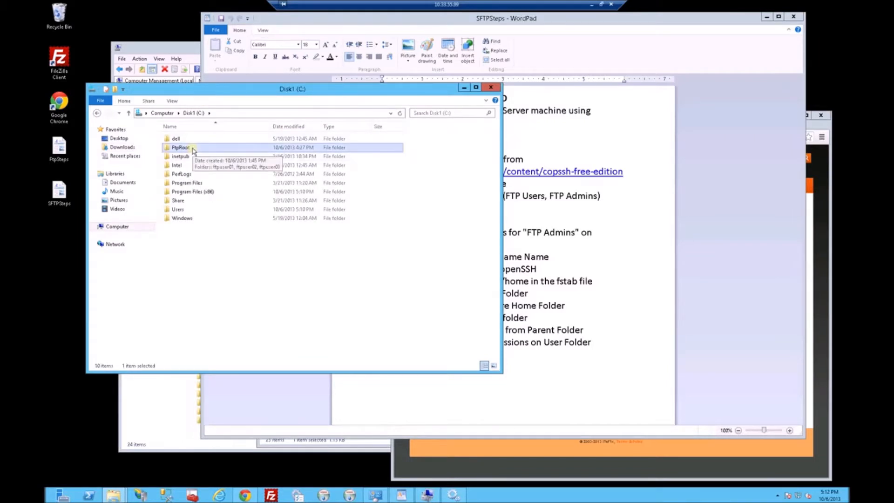
pyautogui.doubleClick(180, 148)
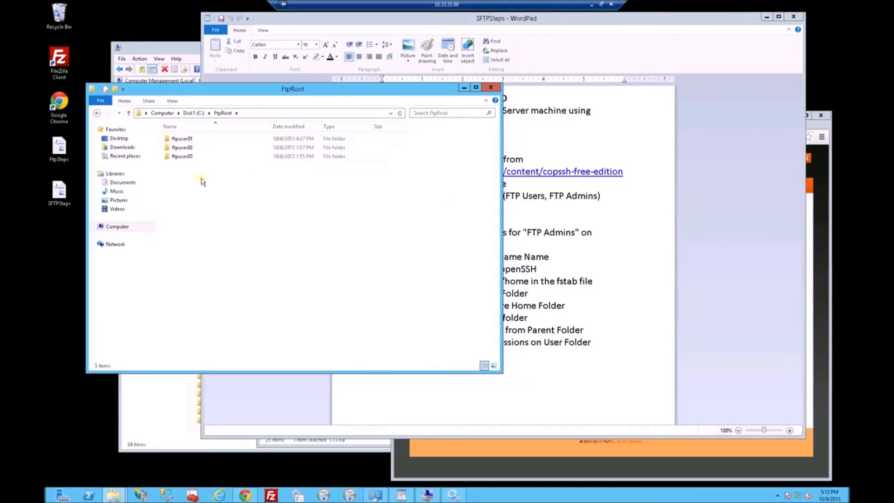
pyautogui.moveTo(206, 189)
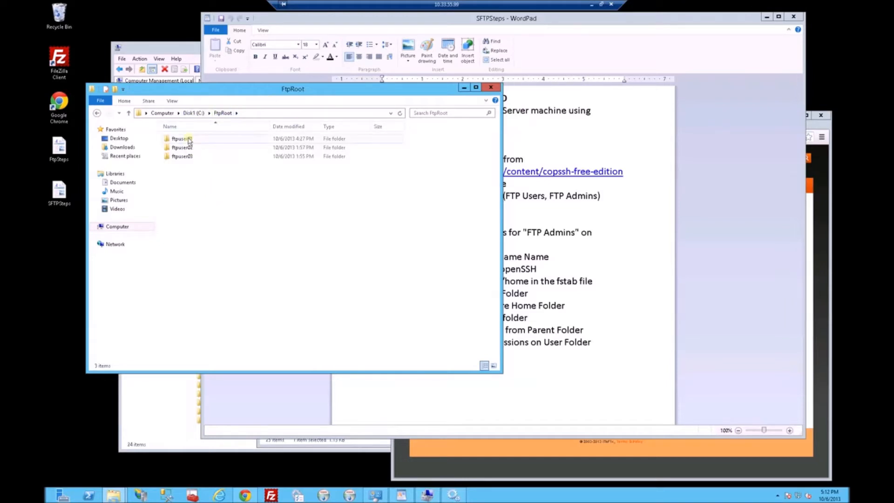
pyautogui.click(181, 156)
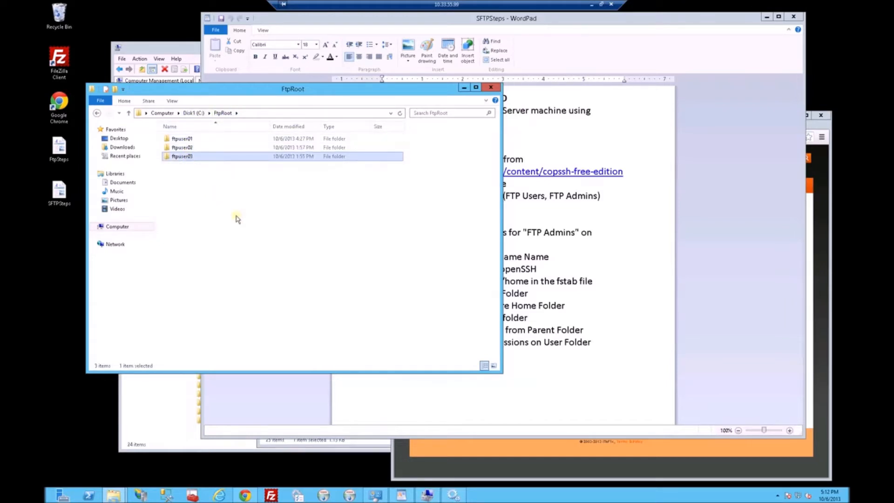
pyautogui.click(234, 217)
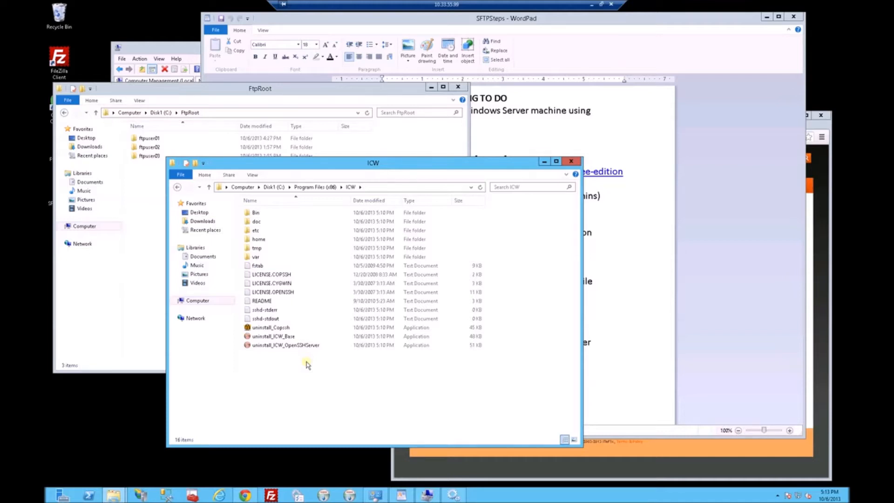
# Look inside the ICW installation's home folder, then return to the ICW folder.
pyautogui.click(258, 239)
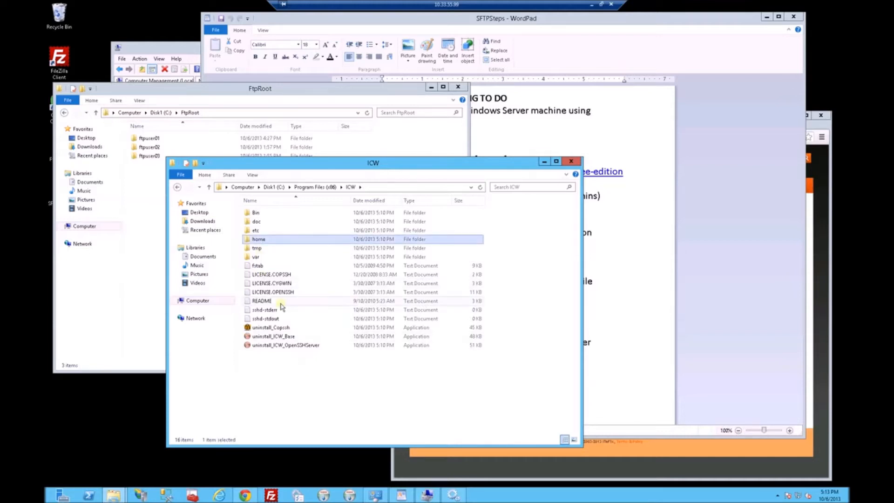
pyautogui.doubleClick(258, 239)
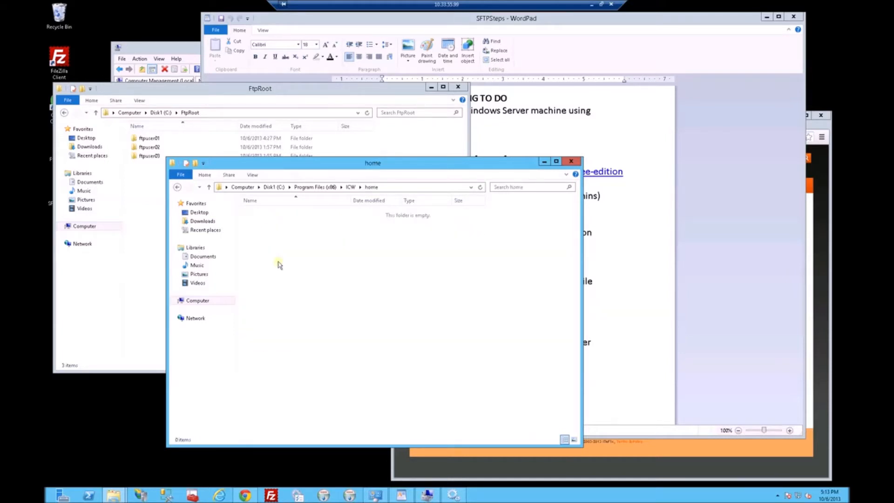
pyautogui.moveTo(178, 189)
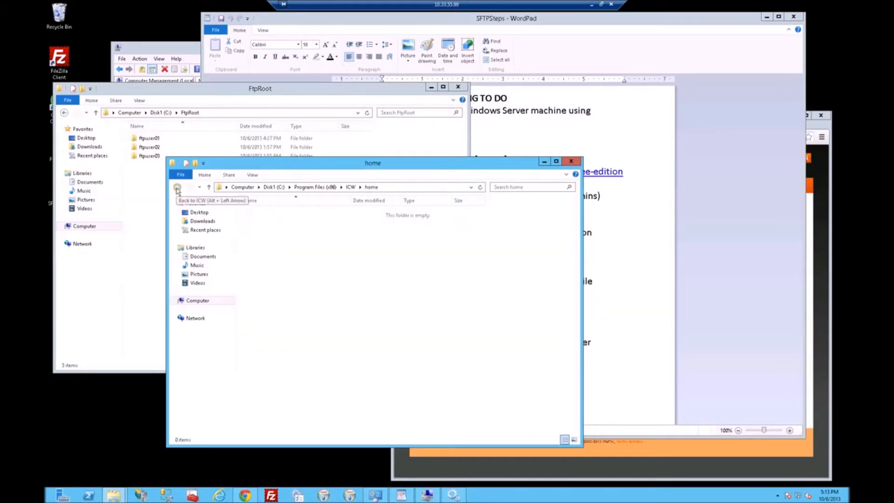
pyautogui.click(177, 187)
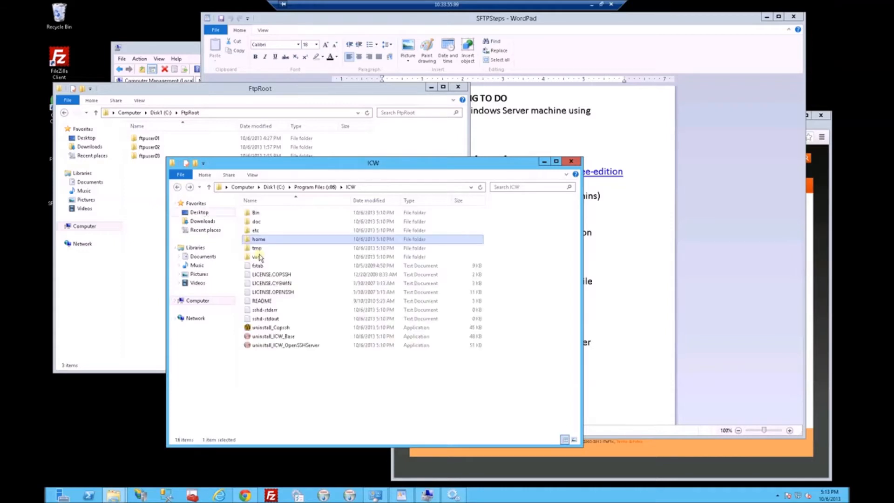
pyautogui.click(292, 379)
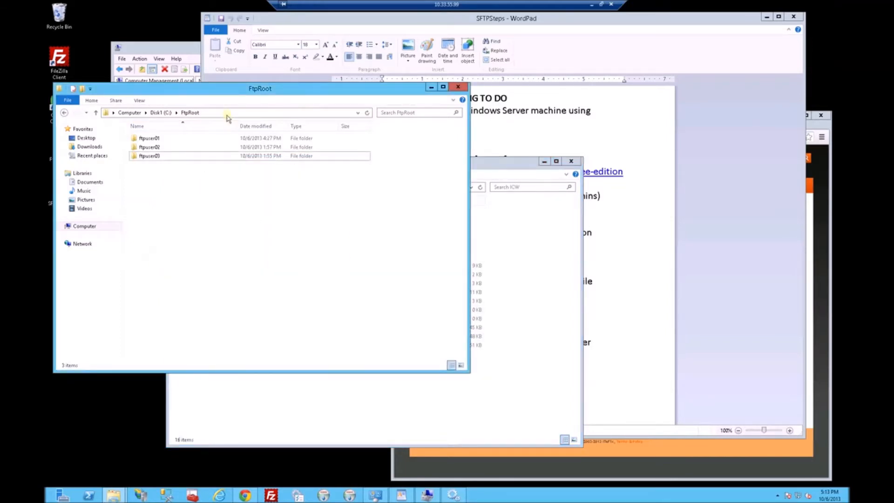
# Open the ICW etc folder and bring up the fstab file's context menu.
pyautogui.click(229, 112)
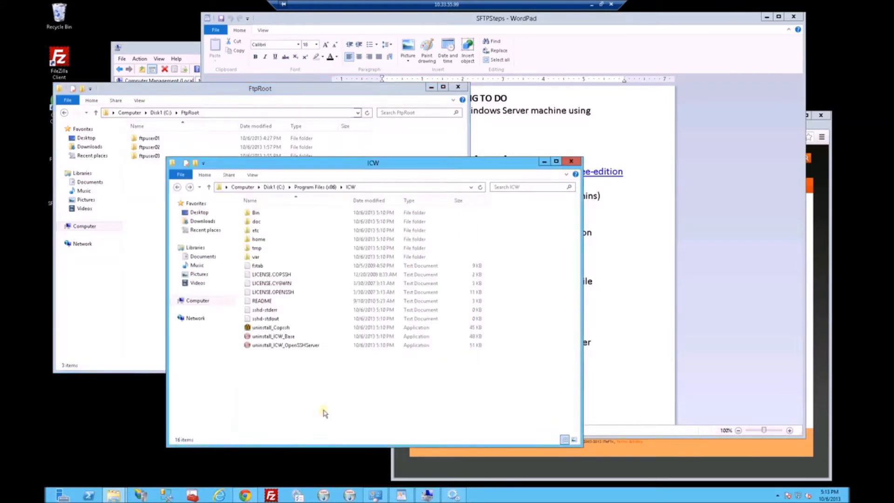
pyautogui.click(254, 230)
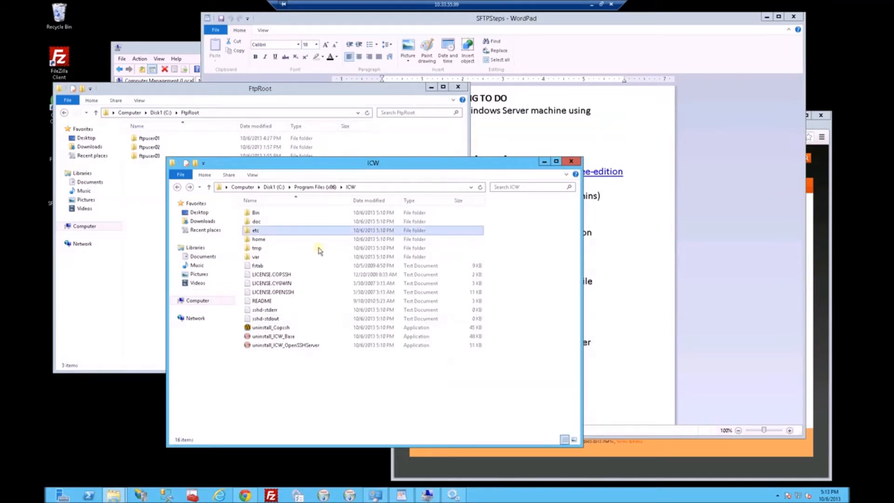
pyautogui.doubleClick(255, 230)
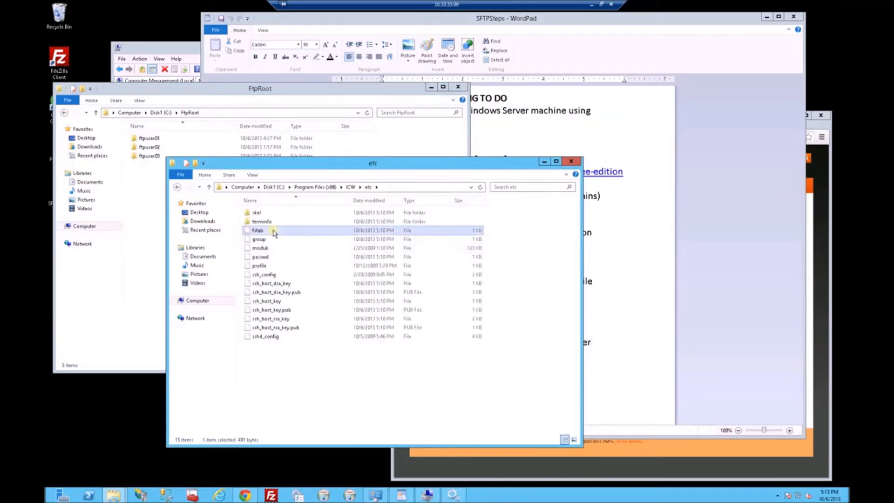
pyautogui.moveTo(306, 215)
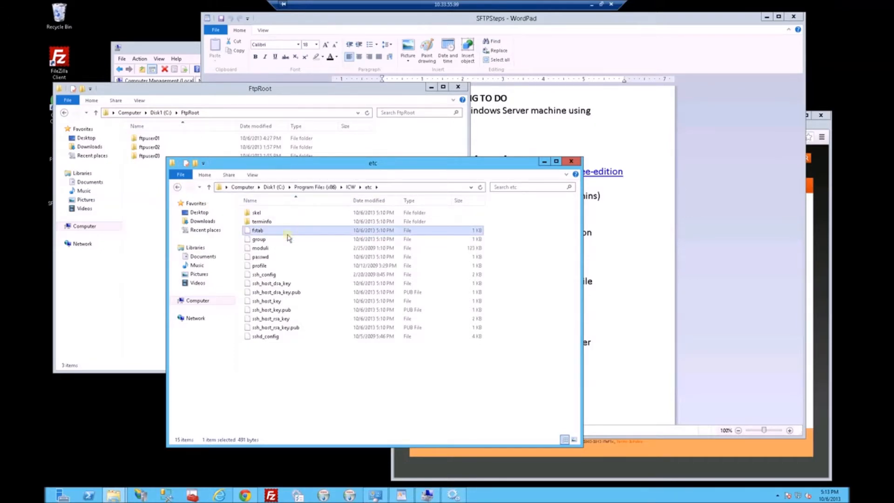
pyautogui.rightClick(257, 231)
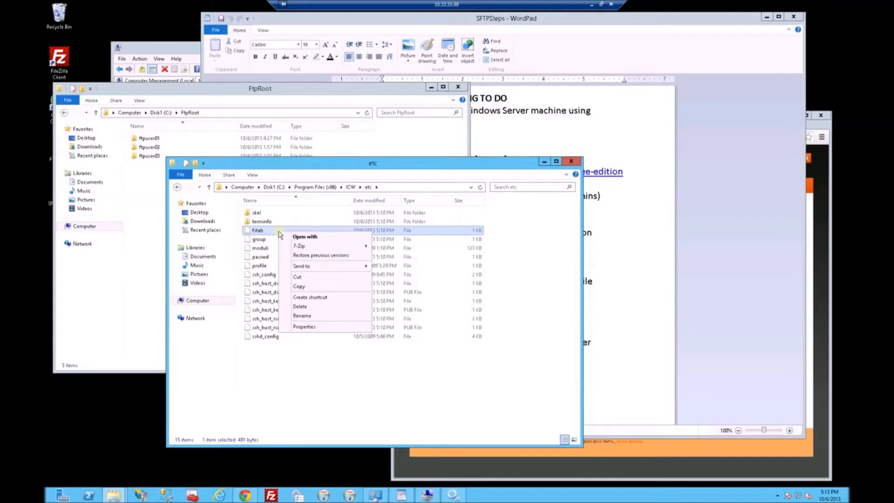
# Open fstab in Notepad and change the C:\FtpRoot mount point to /home.
pyautogui.click(304, 236)
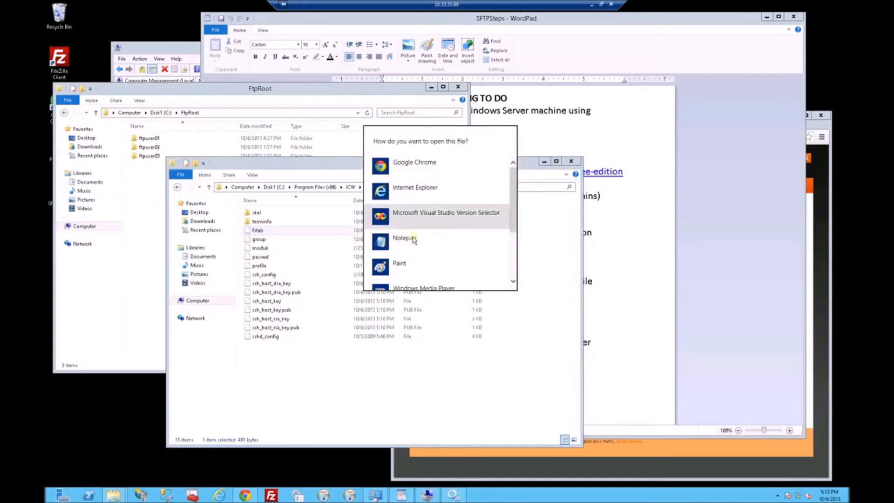
pyautogui.click(404, 238)
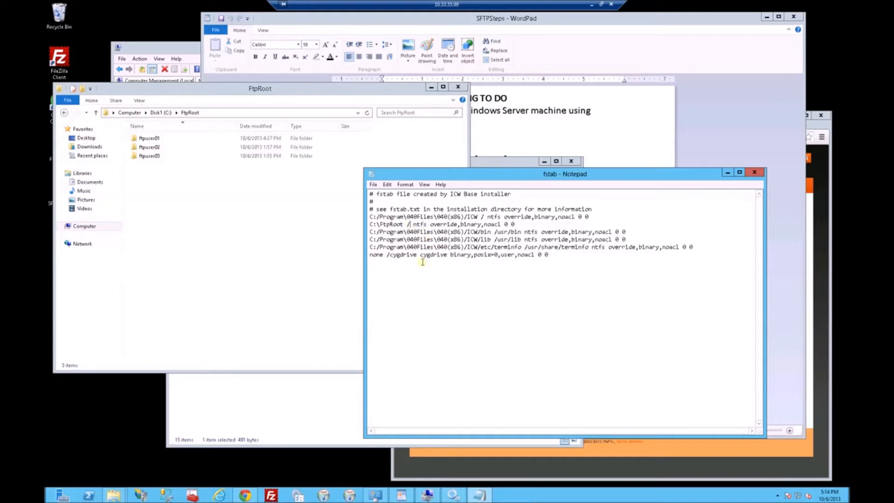
pyautogui.write('home')
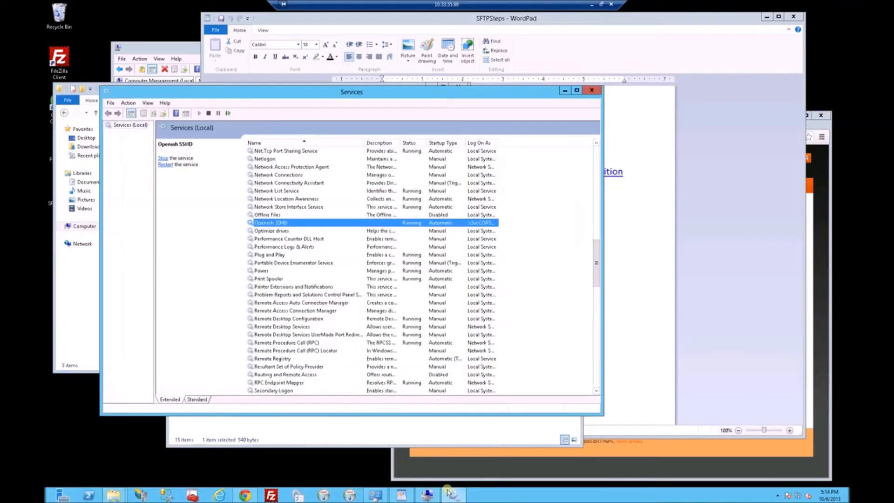
pyautogui.moveTo(300, 223)
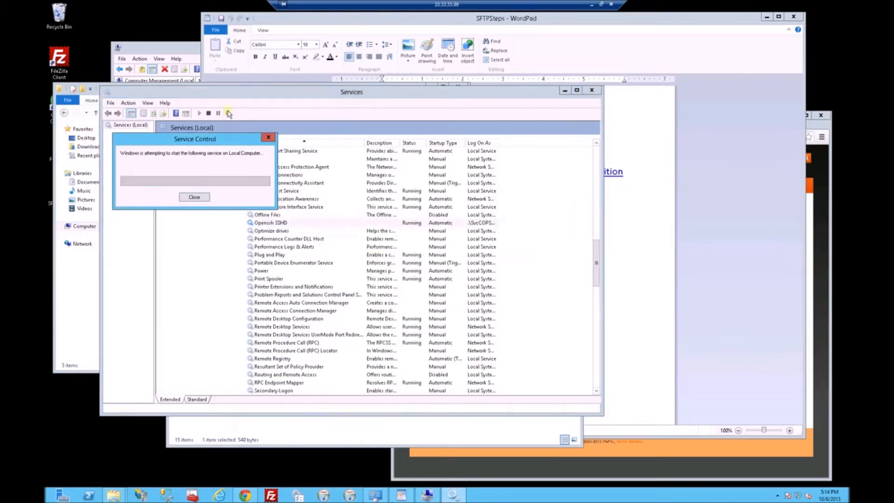
# Restart the Openssh SSHD service from the Services toolbar.
pyautogui.click(195, 196)
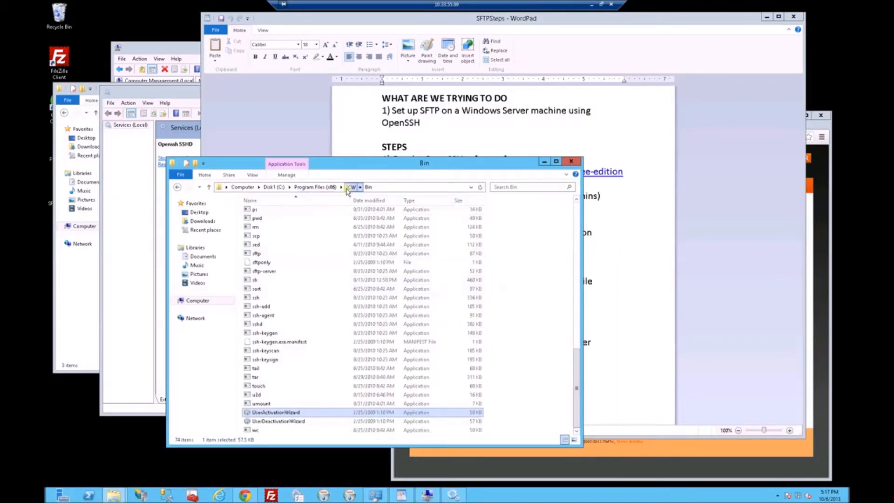
# Open ICW\etc\passwd in Notepad and review the ftpuser01 entry.
pyautogui.click(352, 187)
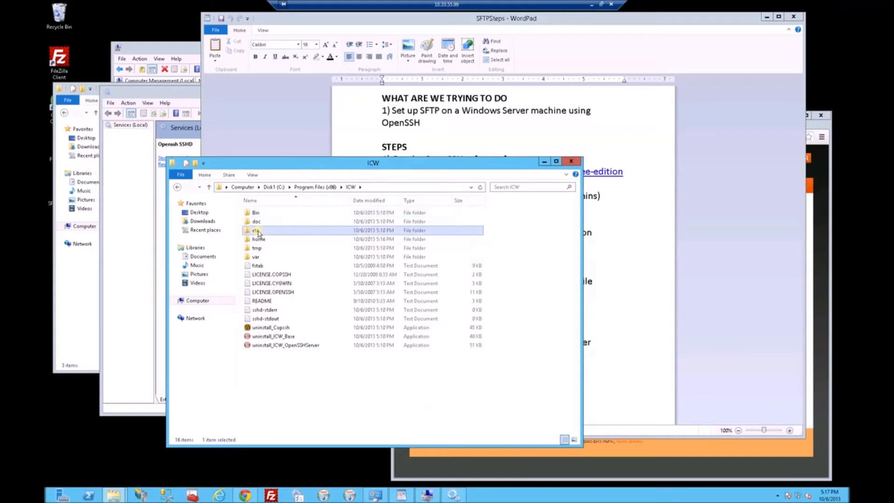
pyautogui.doubleClick(257, 229)
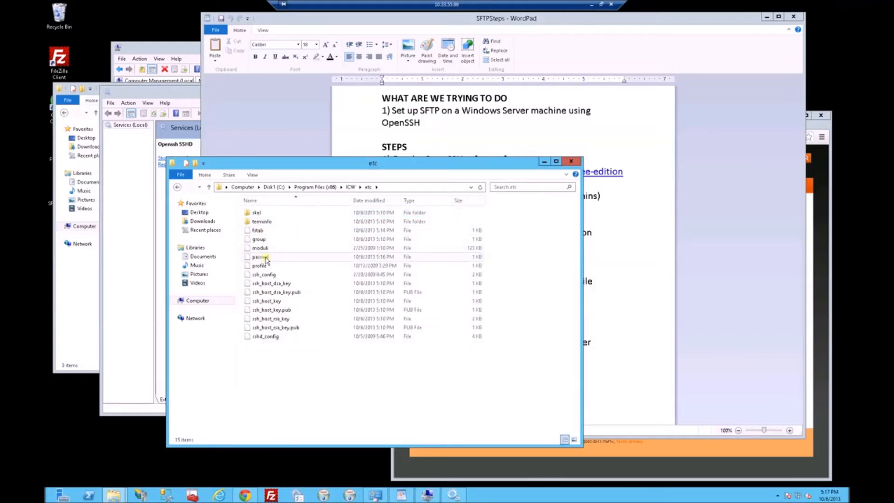
pyautogui.rightClick(260, 256)
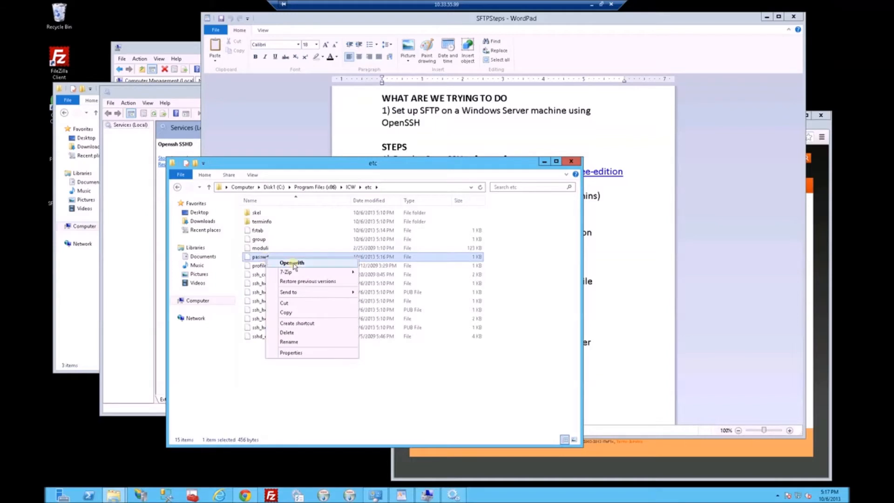
pyautogui.click(291, 263)
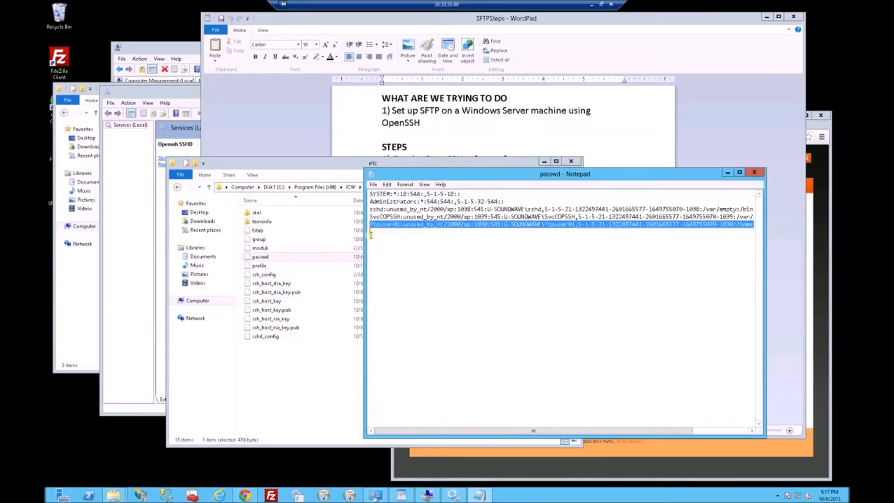
pyautogui.click(546, 248)
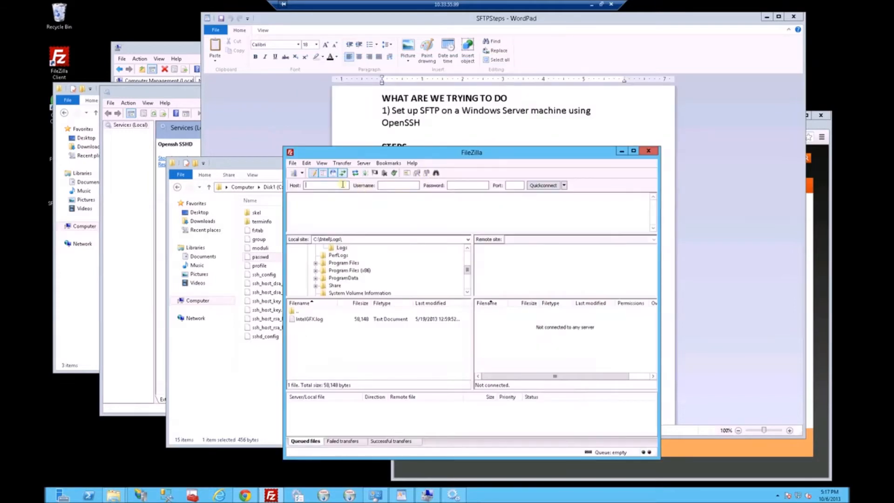
# Quickconnect to host localhost, port 22, as ftpuser01 with its password.
pyautogui.write('localhost')
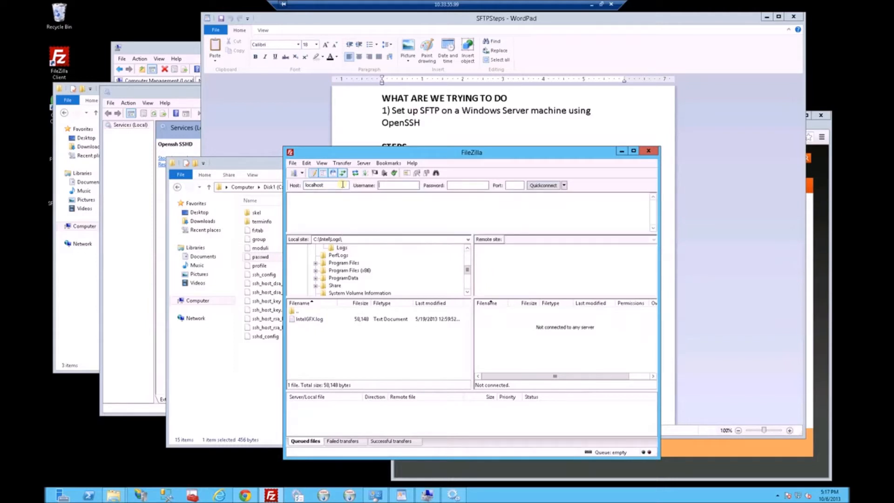
pyautogui.write('ftpuser0')
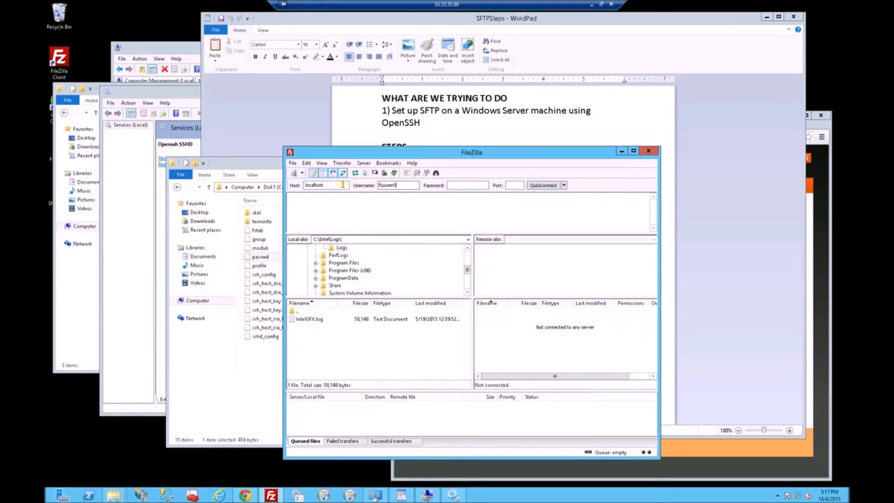
pyautogui.write('•')
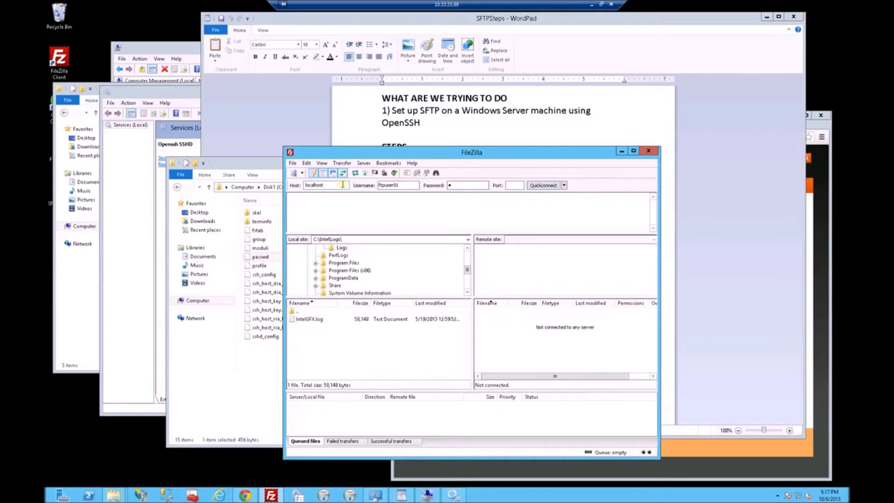
pyautogui.write('password')
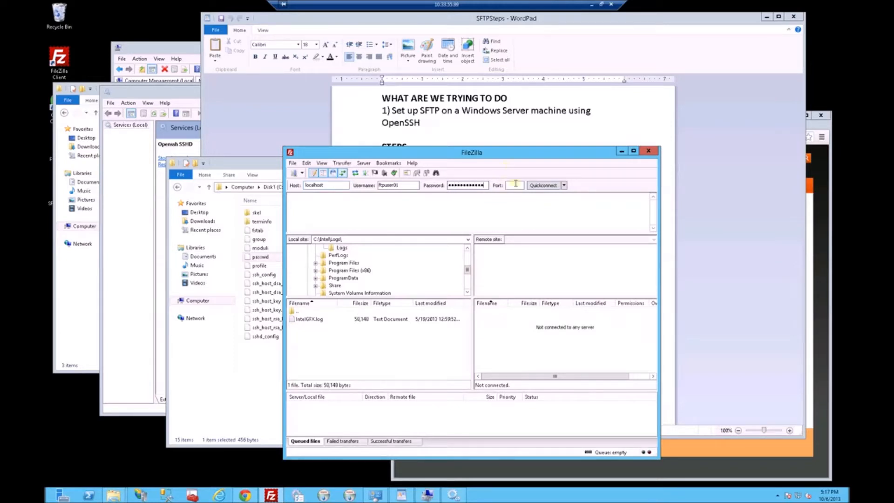
pyautogui.write('22')
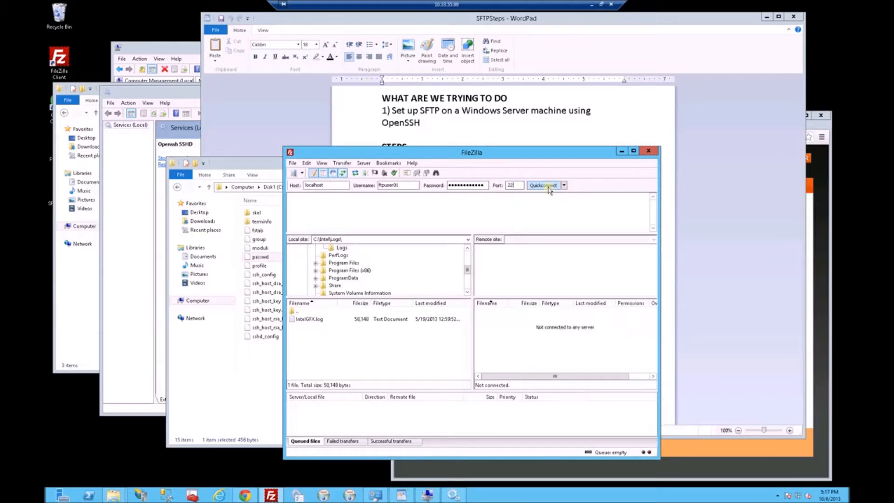
pyautogui.click(542, 185)
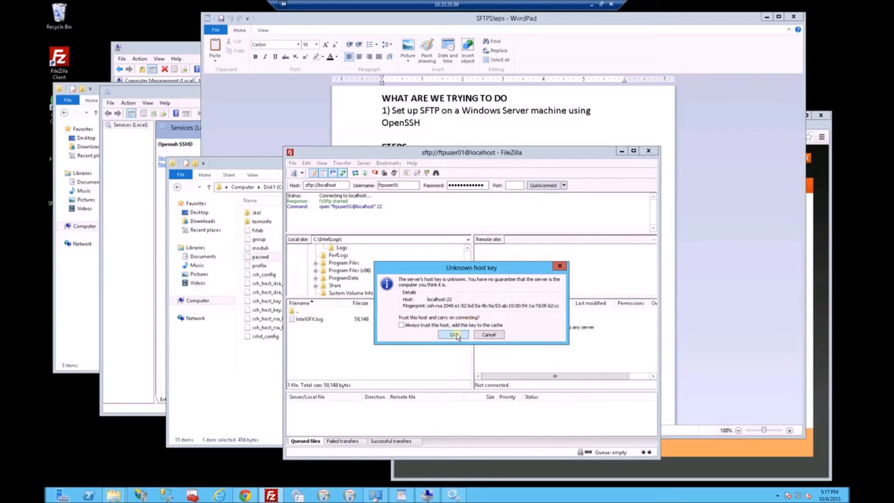
# Accept the host key, then browse home, ftpuser02, ftpuser03 and the / root.
pyautogui.click(454, 334)
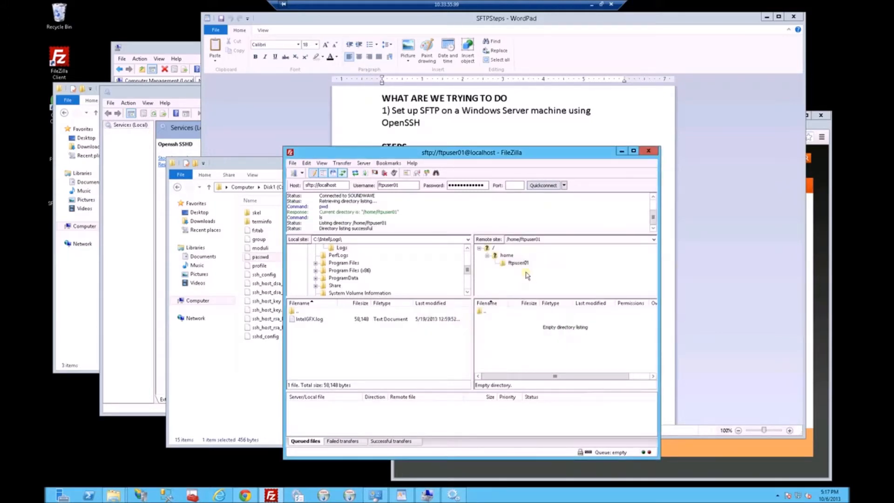
pyautogui.click(518, 263)
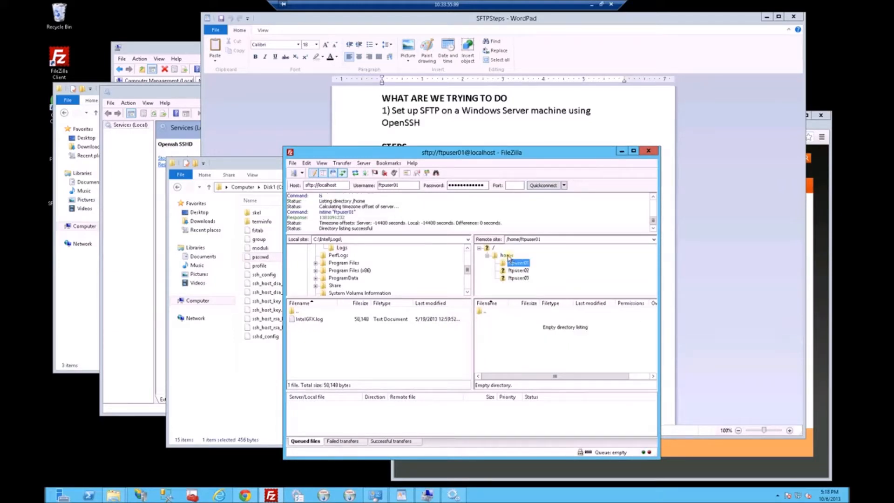
pyautogui.click(506, 255)
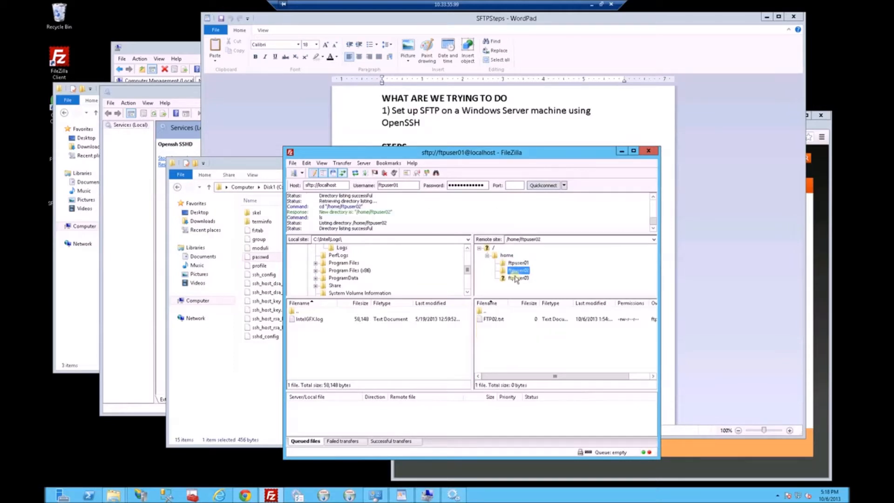
pyautogui.click(507, 254)
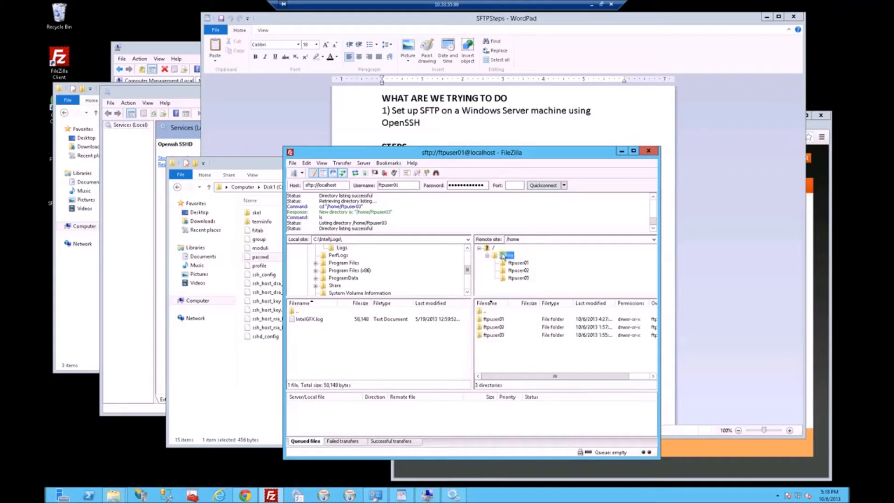
pyautogui.click(486, 247)
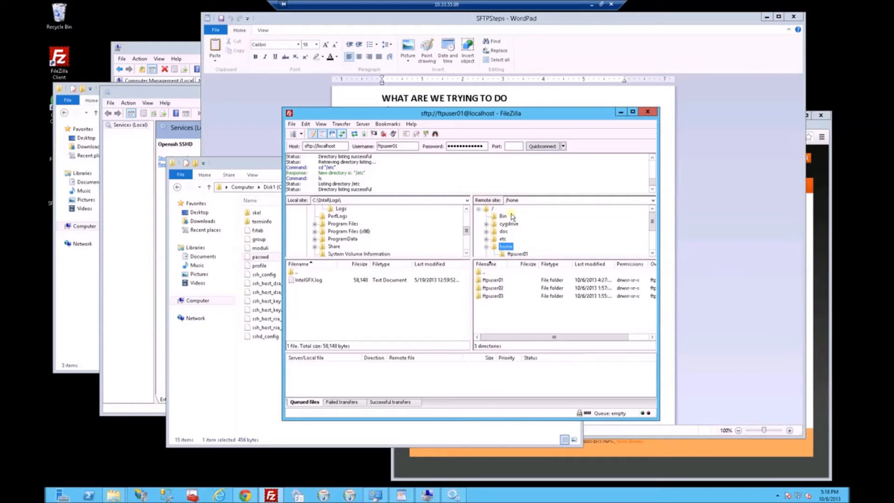
pyautogui.click(493, 208)
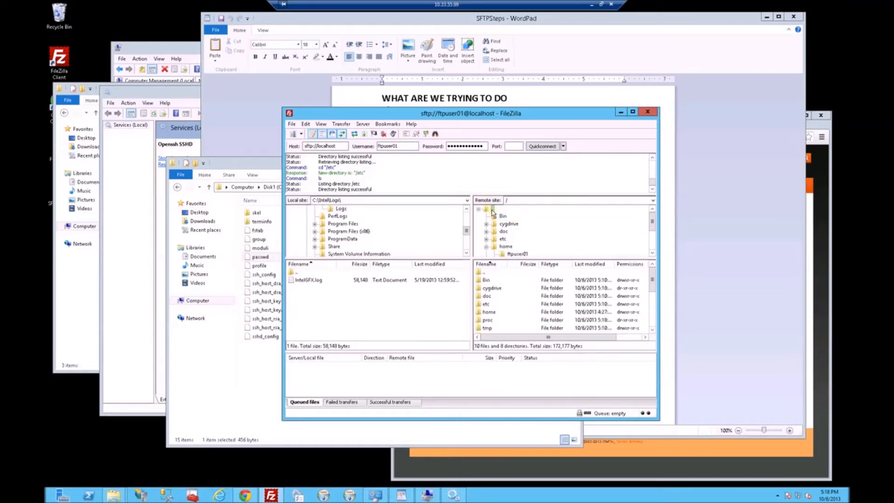
pyautogui.moveTo(644, 222)
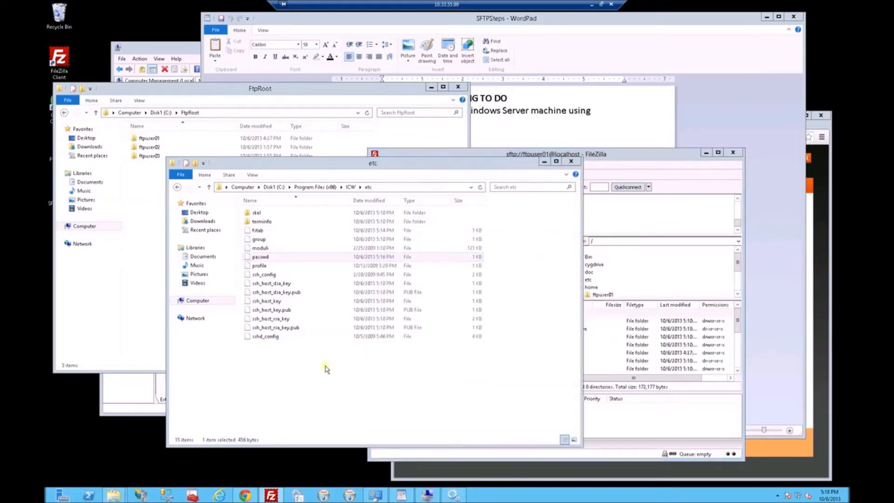
# Open the ICW folder's Properties from Program Files (x86) to view its Security tab.
pyautogui.click(177, 187)
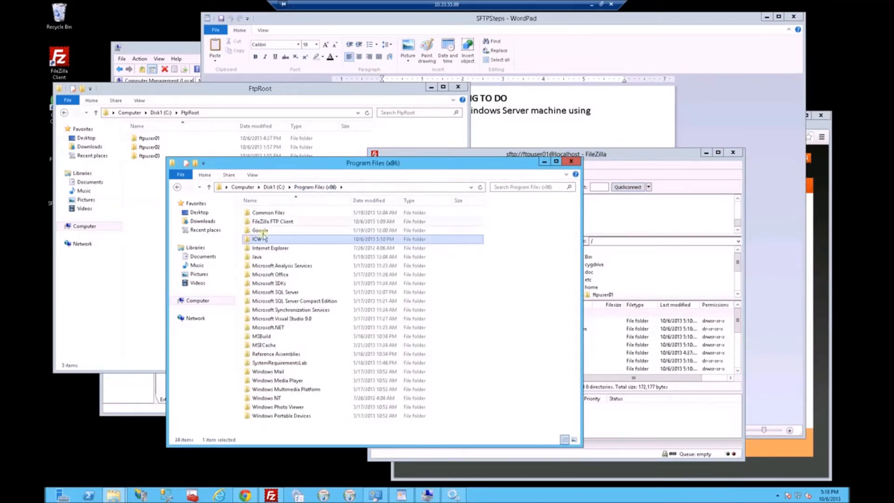
pyautogui.rightClick(260, 239)
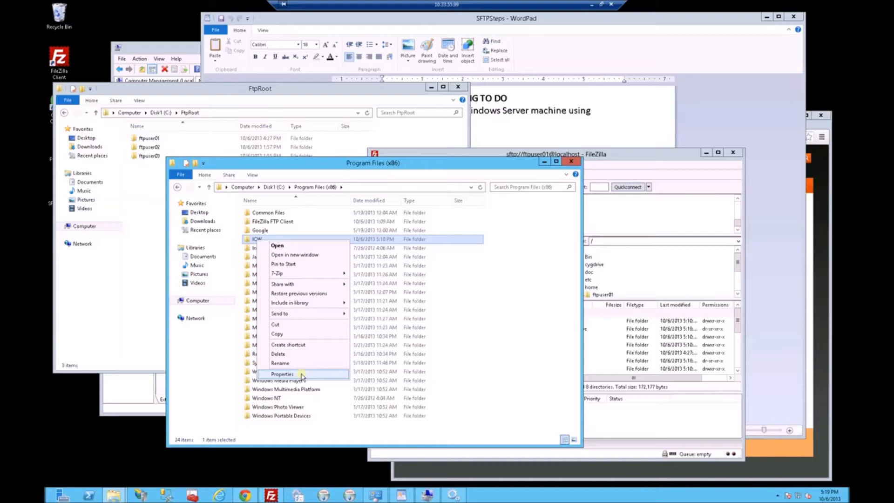
pyautogui.click(282, 374)
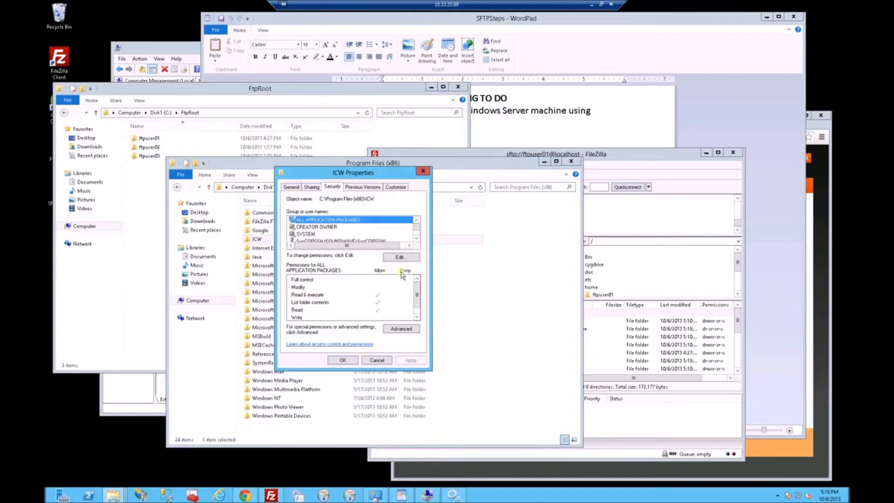
# Add the FTP Users group to the ICW folder's permission list.
pyautogui.click(401, 257)
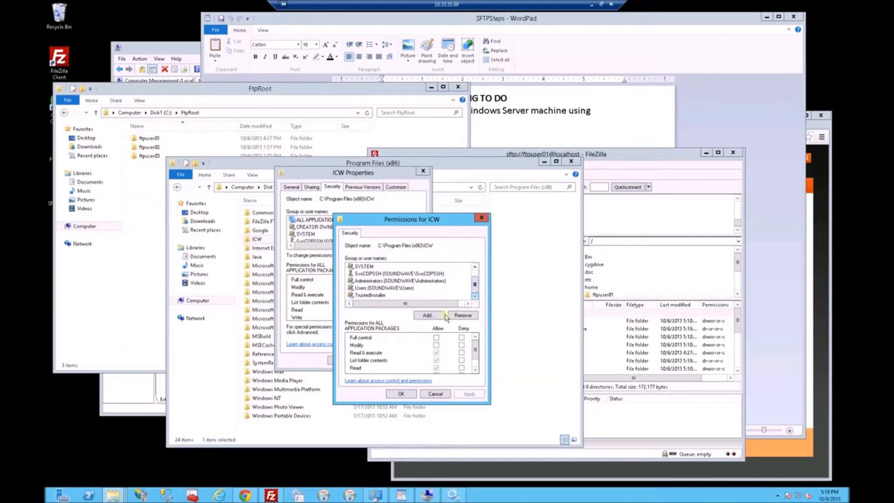
pyautogui.click(428, 315)
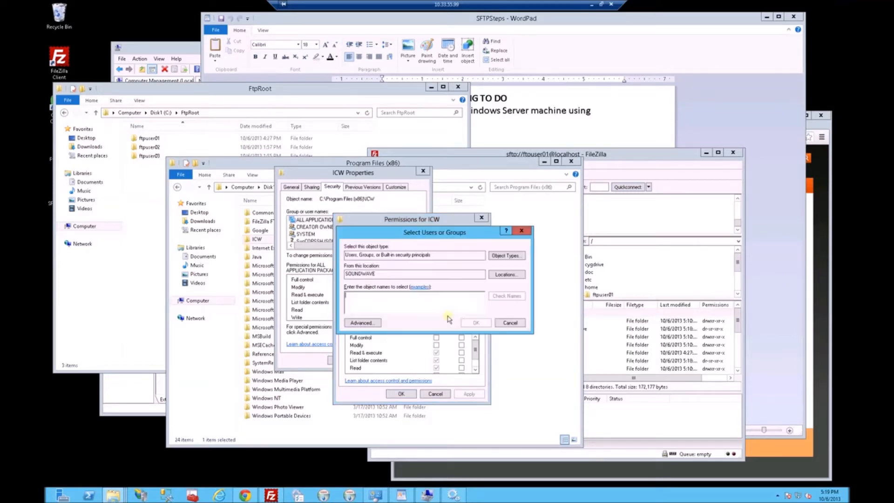
pyautogui.write('FTP')
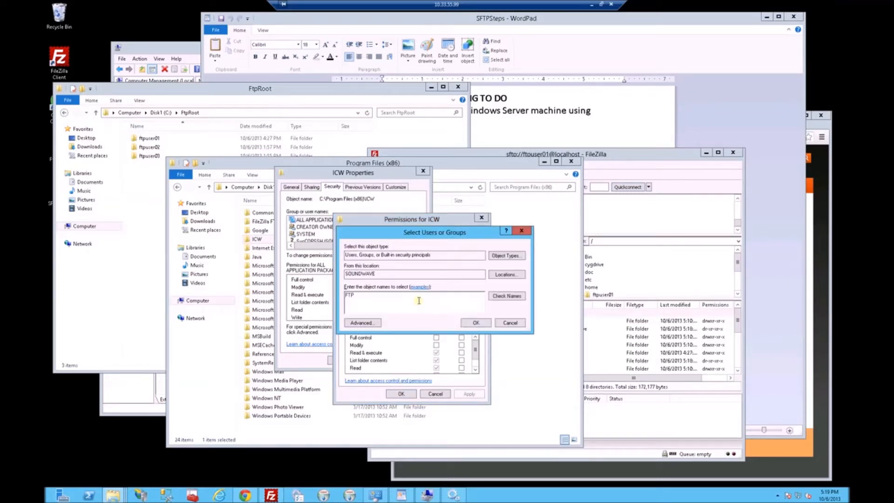
pyautogui.write('Users')
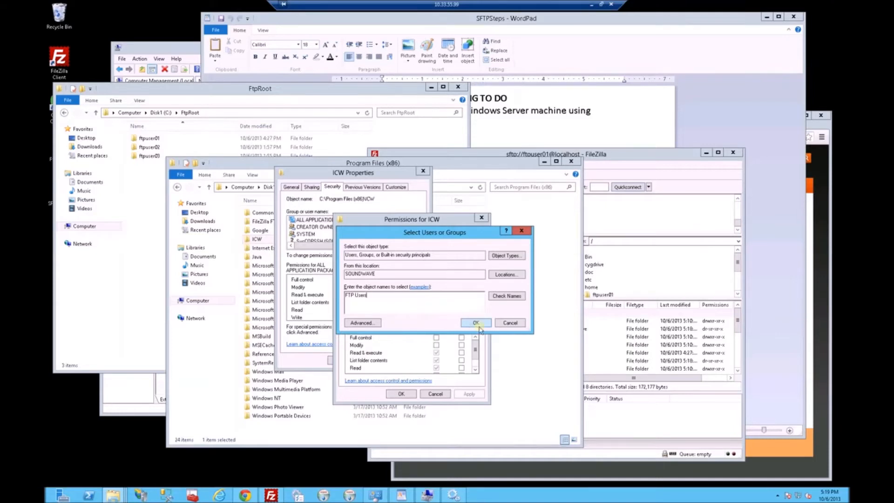
pyautogui.click(476, 322)
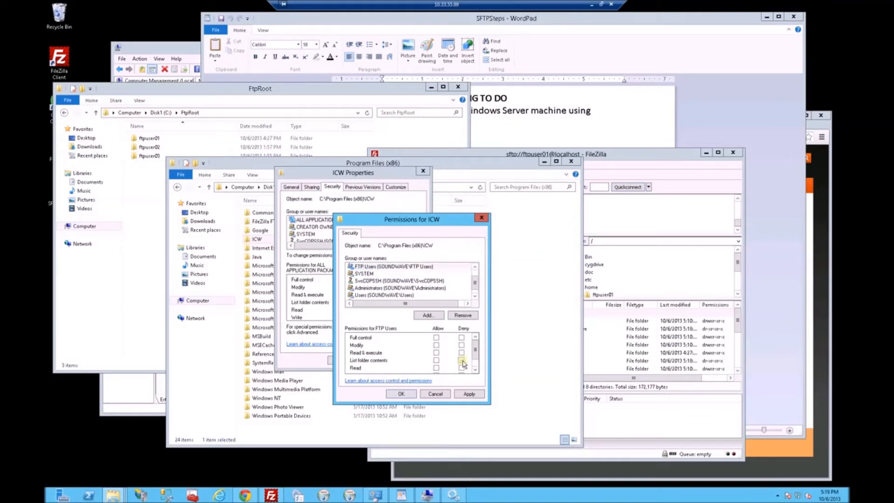
# Deny FTP Users List folder contents on ICW, accept the warning and save.
pyautogui.click(462, 360)
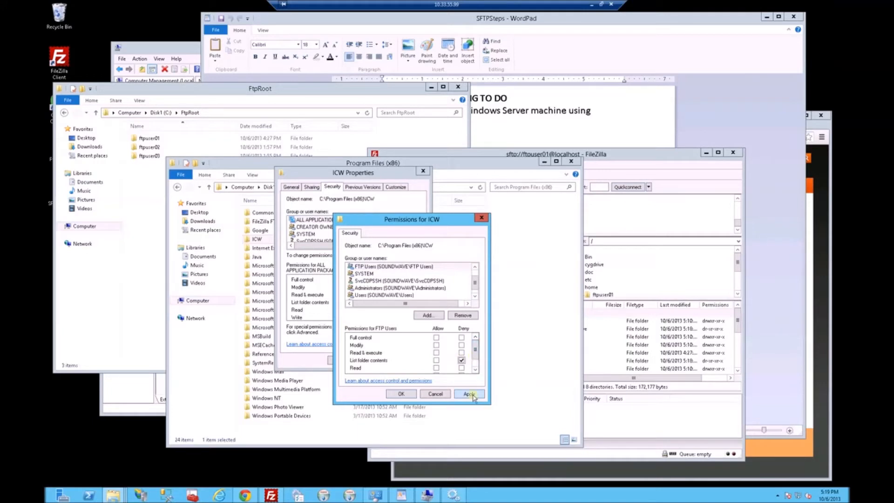
pyautogui.click(469, 394)
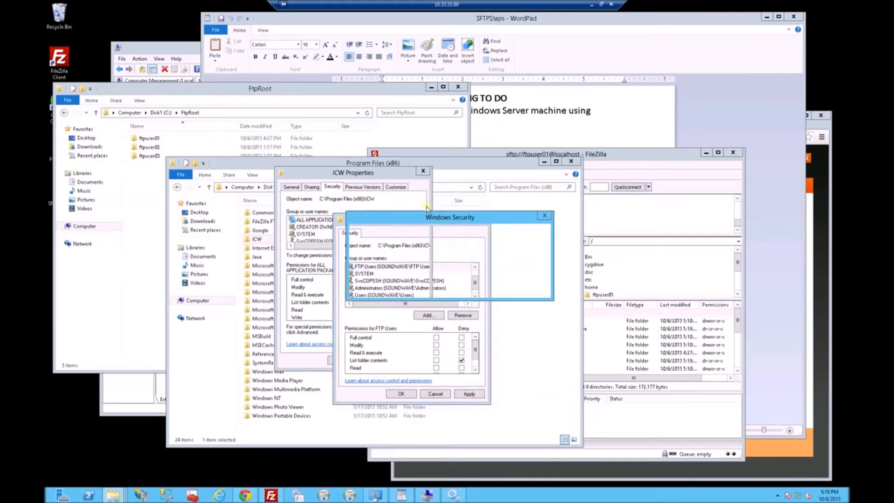
pyautogui.moveTo(450, 217); pyautogui.dragTo(481, 209)
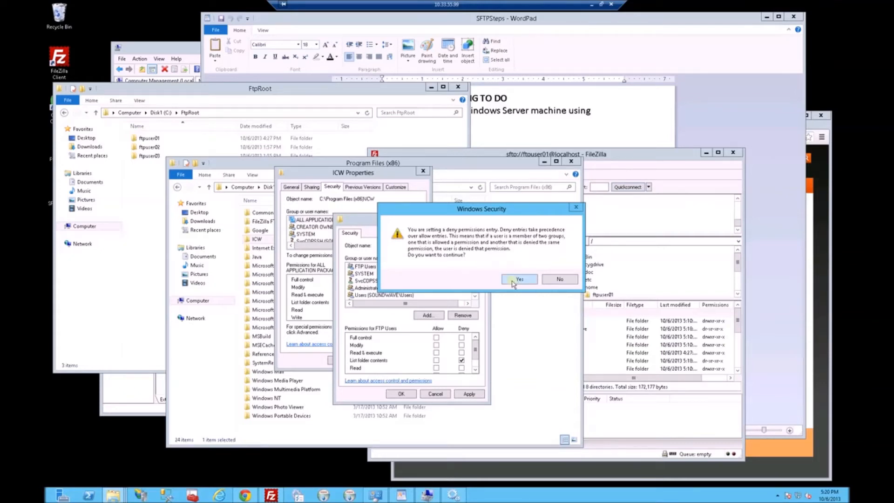
pyautogui.click(518, 279)
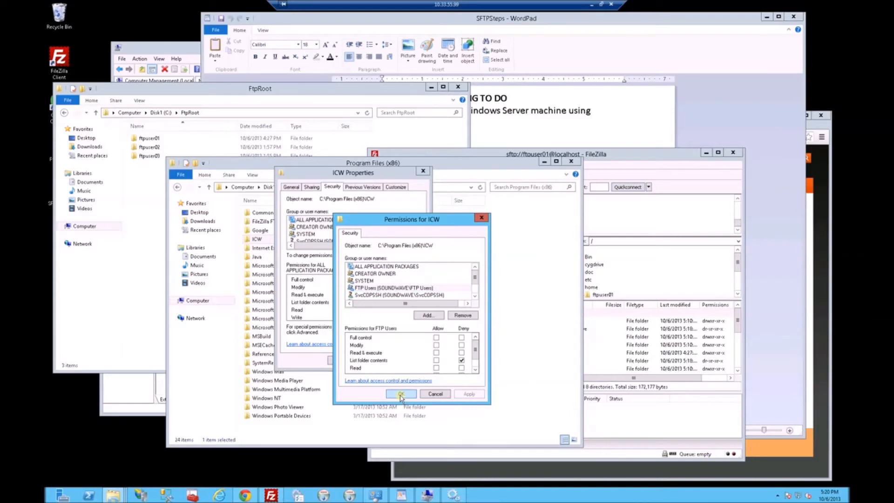
pyautogui.click(401, 394)
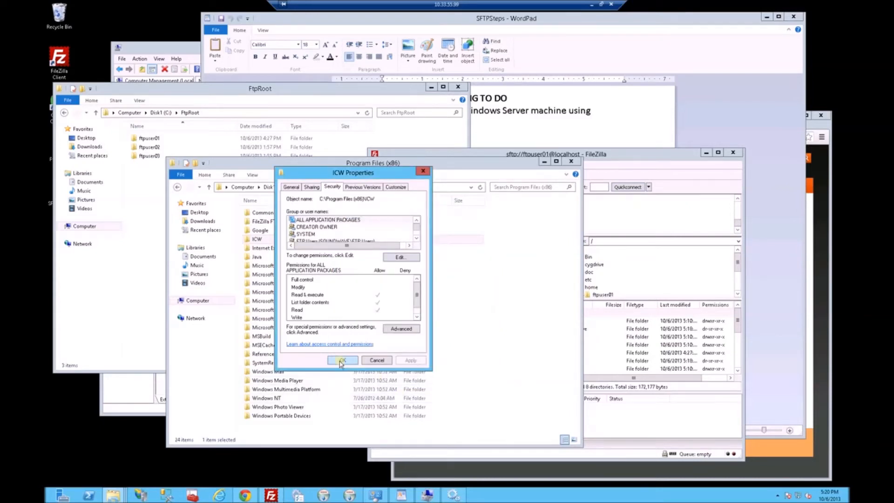
pyautogui.click(341, 360)
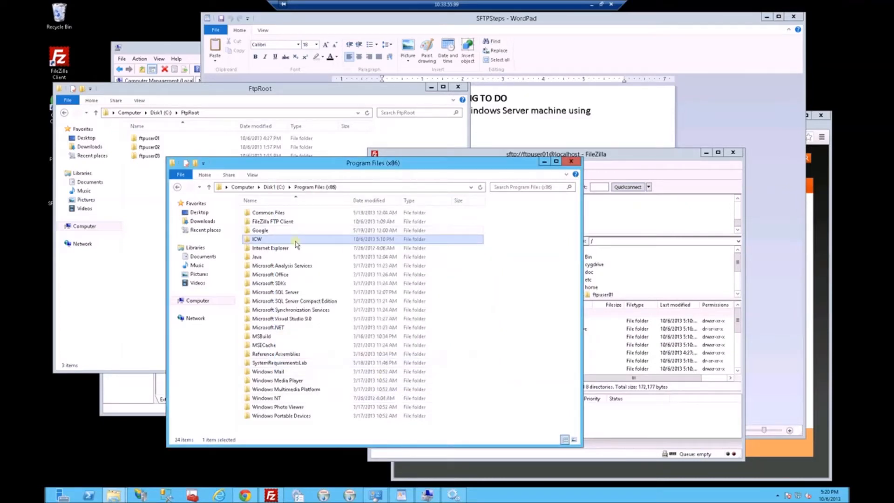
# Connect FileZilla to localhost as ftpuser01 from Quickconnect history, trusting the host key.
pyautogui.doubleClick(257, 239)
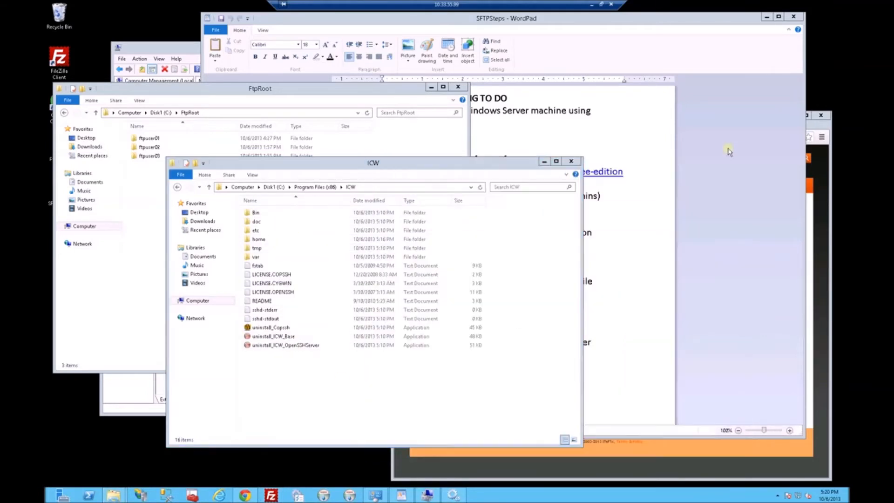
pyautogui.click(270, 495)
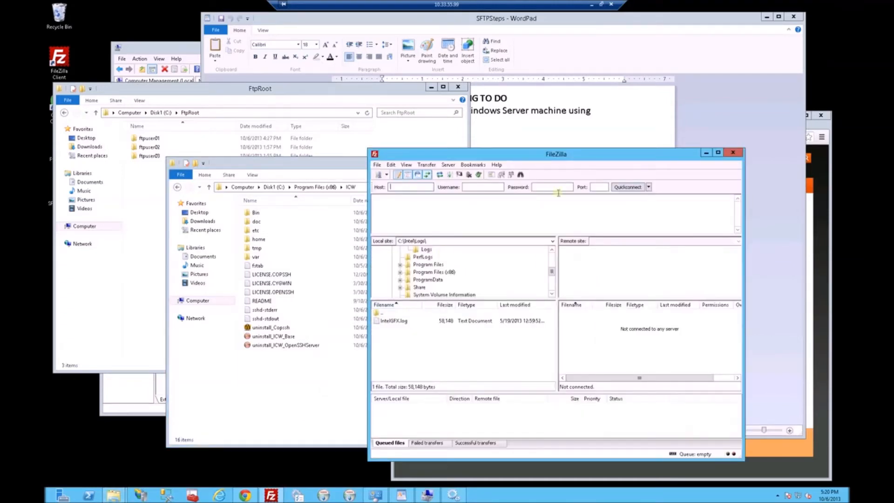
pyautogui.click(648, 188)
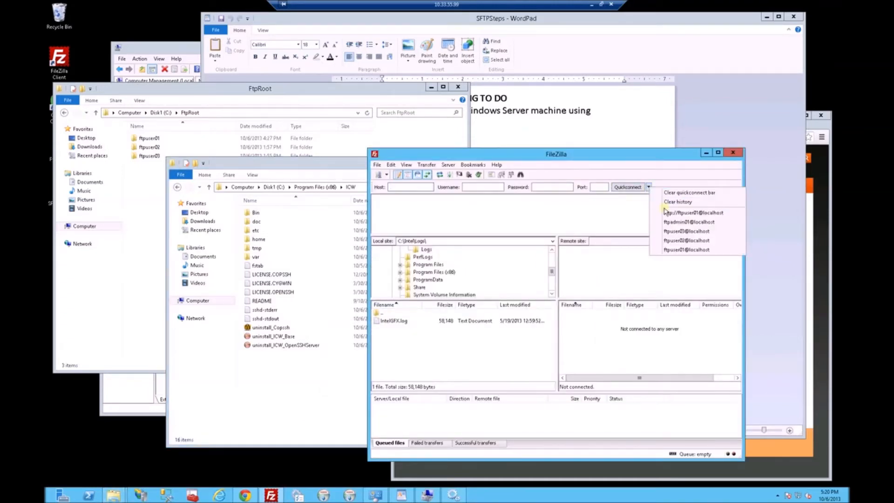
pyautogui.click(693, 212)
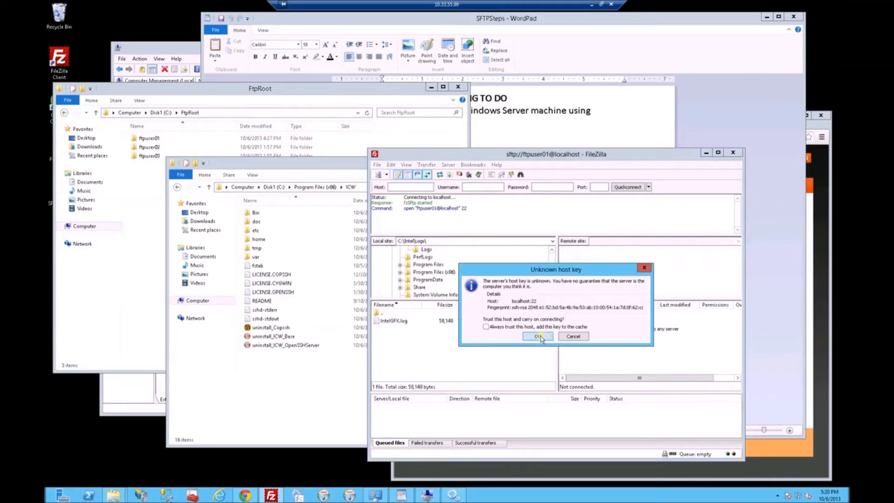
pyautogui.click(537, 336)
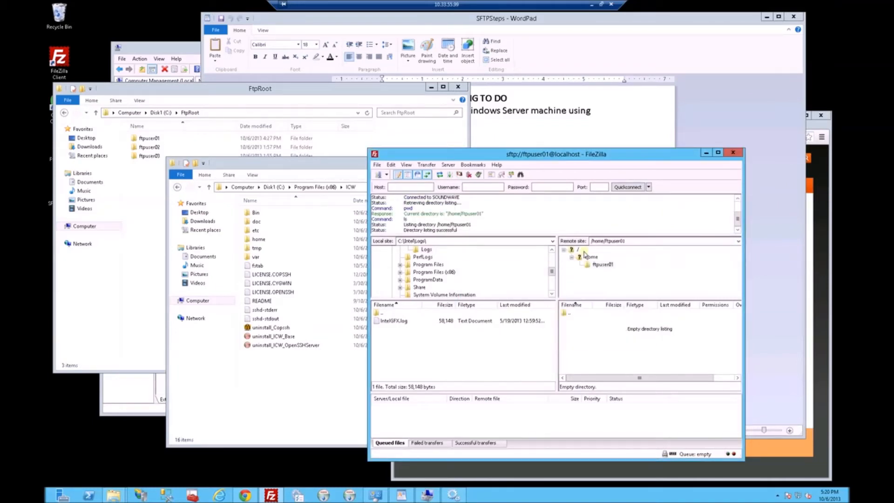
# Browse the remote root and /home, which lists all three user folders.
pyautogui.click(578, 249)
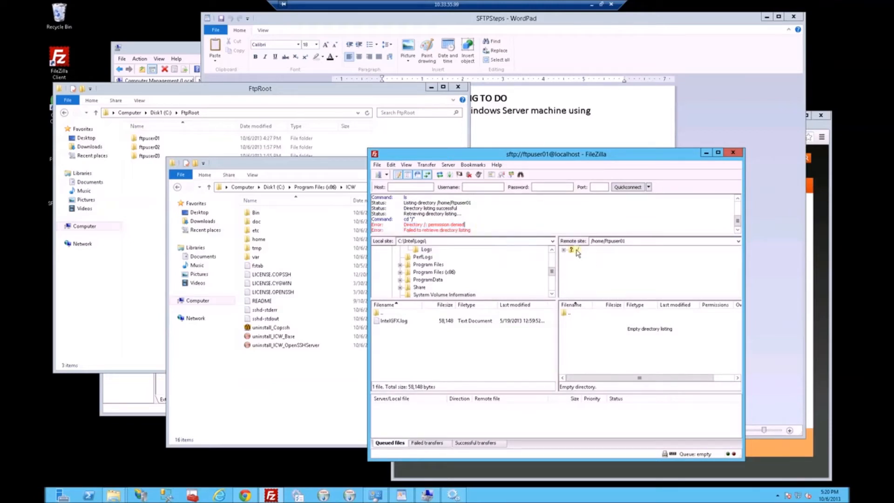
pyautogui.click(563, 249)
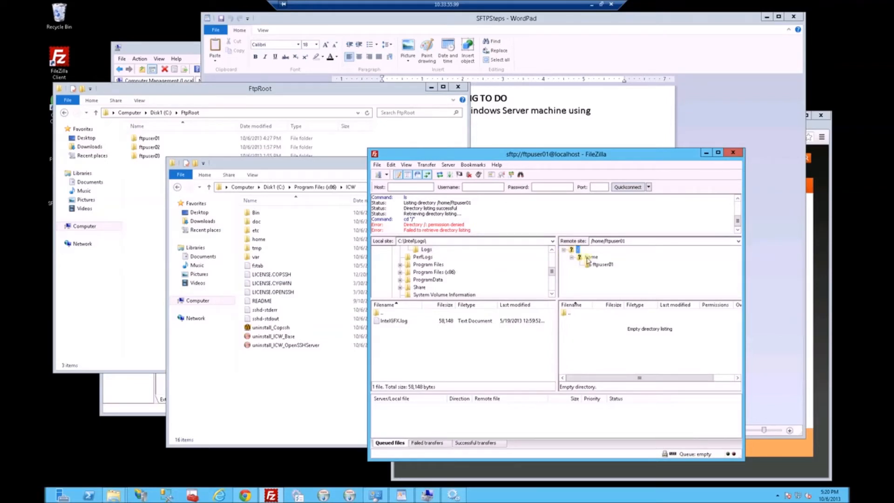
pyautogui.click(592, 257)
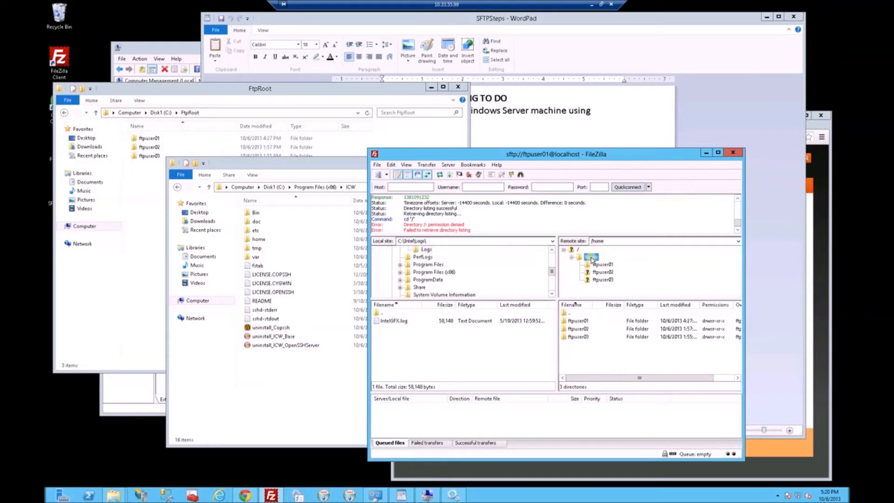
pyautogui.click(602, 264)
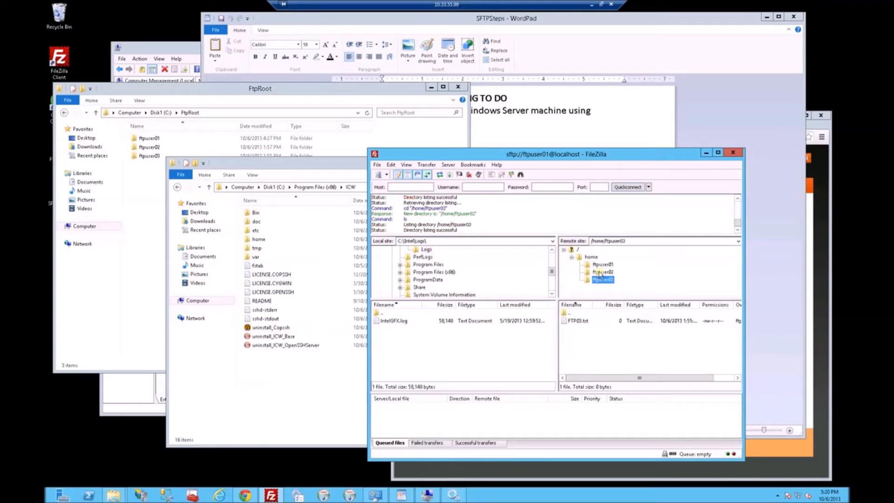
pyautogui.click(591, 256)
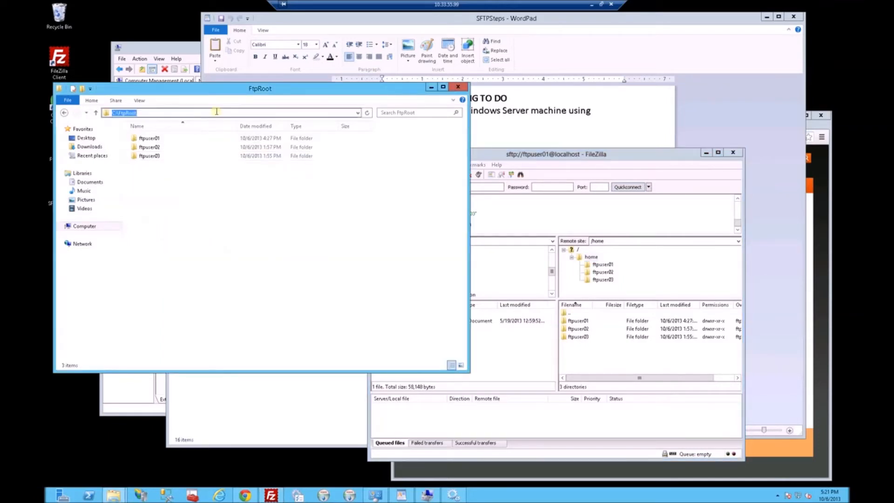
# Open the FtpRoot folder's Properties on the Security tab.
pyautogui.click(213, 220)
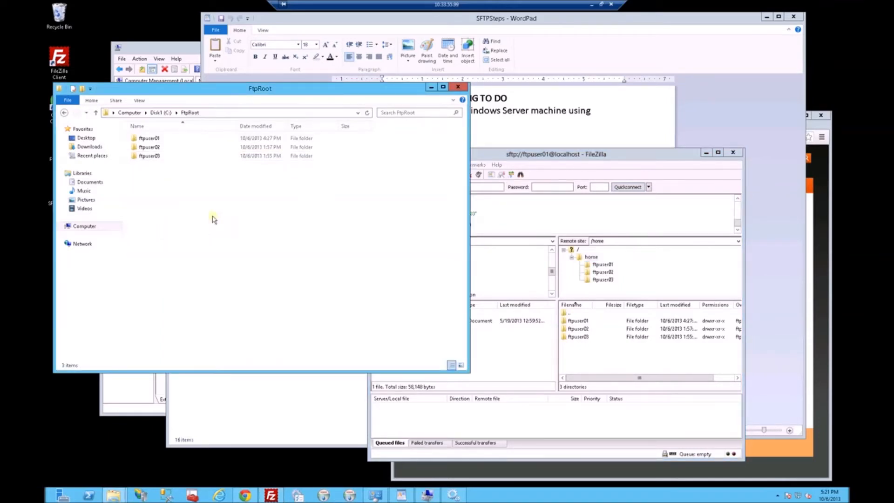
pyautogui.click(149, 155)
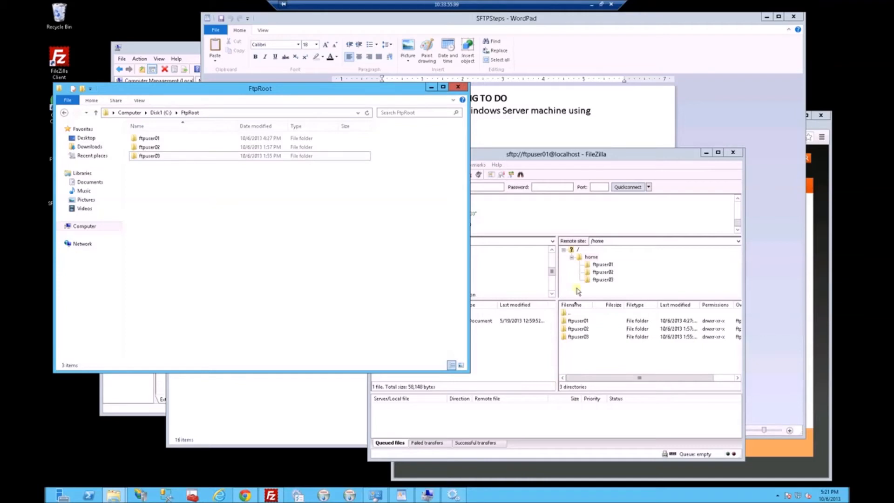
pyautogui.click(591, 257)
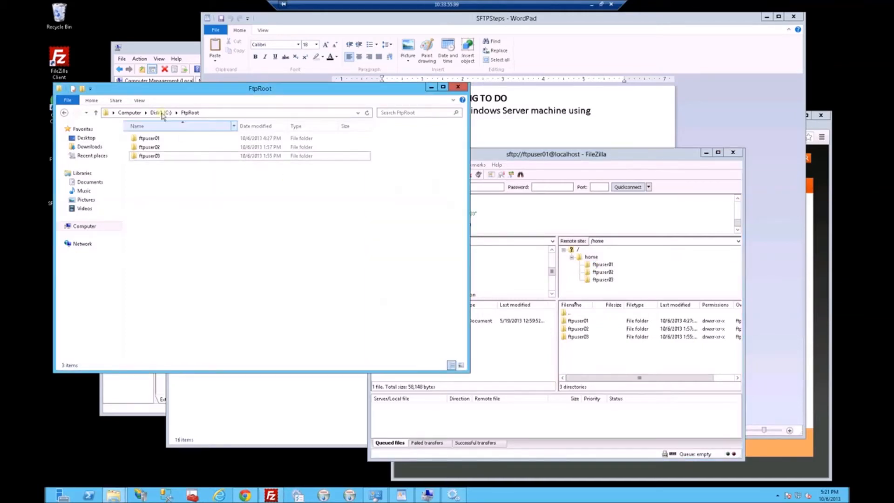
pyautogui.rightClick(147, 147)
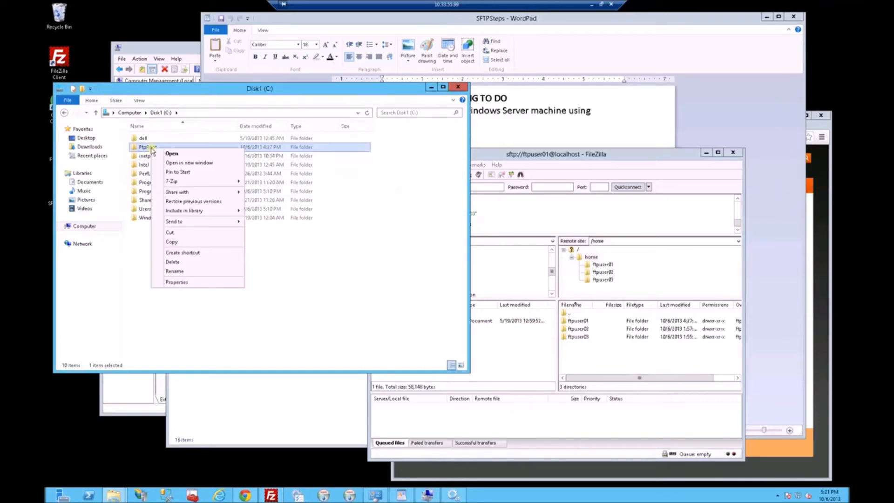
pyautogui.moveTo(171, 181)
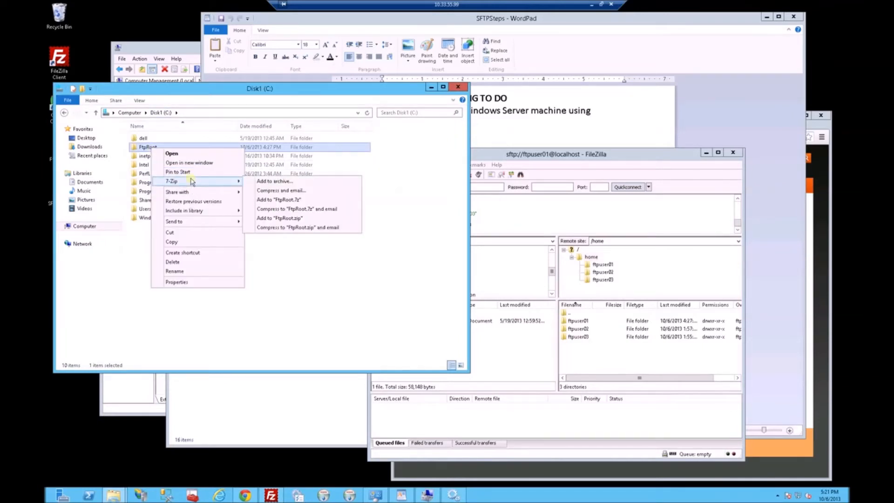
pyautogui.moveTo(175, 282)
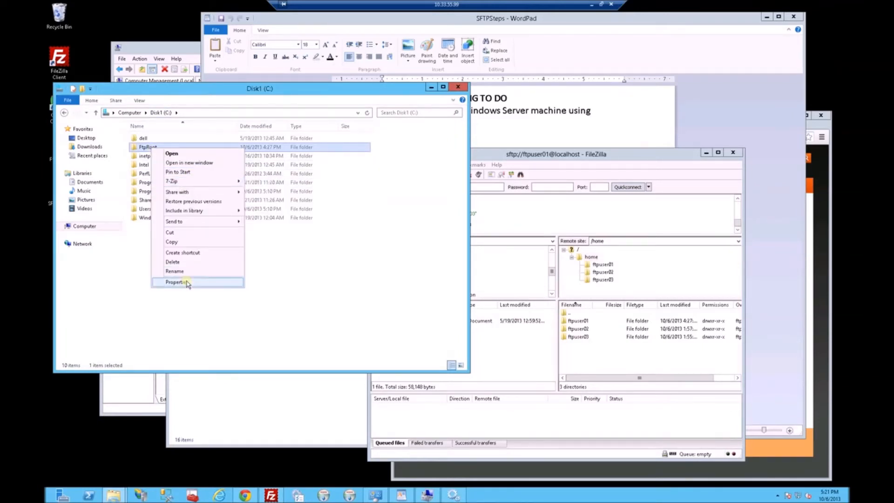
pyautogui.click(176, 282)
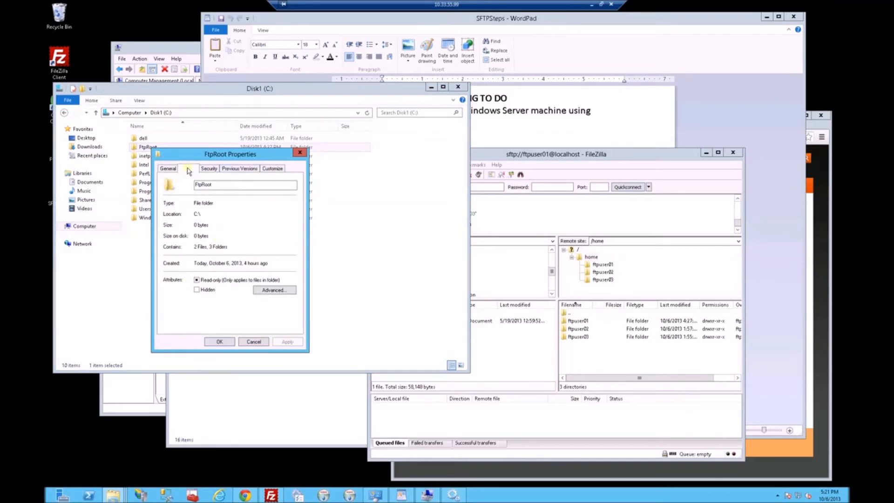
pyautogui.click(209, 169)
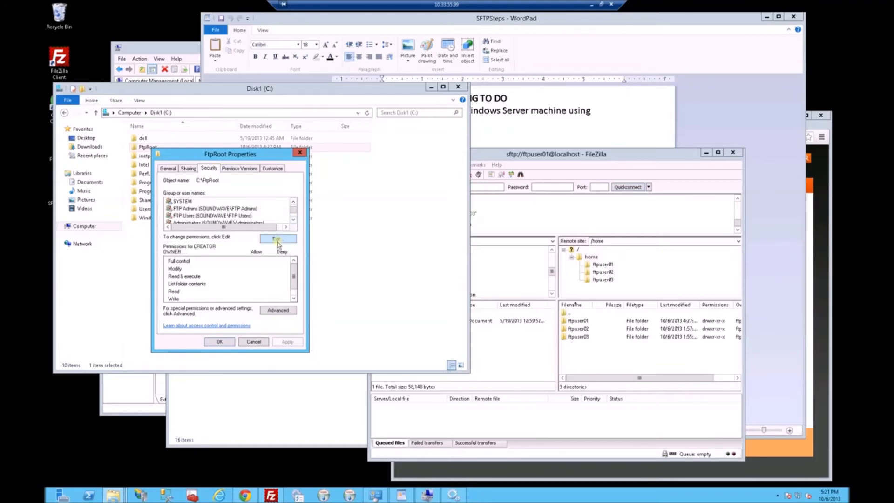
# Deny FTP Users List folder contents on FtpRoot, apply and accept the warning.
pyautogui.click(211, 208)
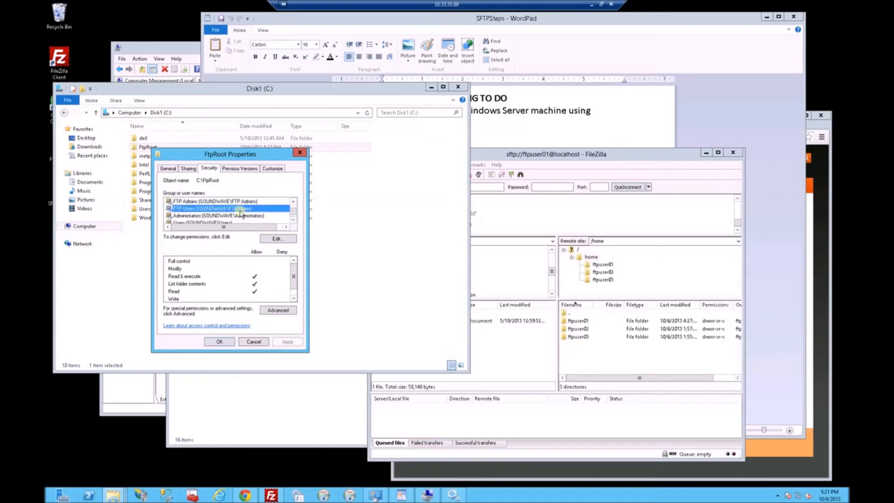
pyautogui.click(211, 208)
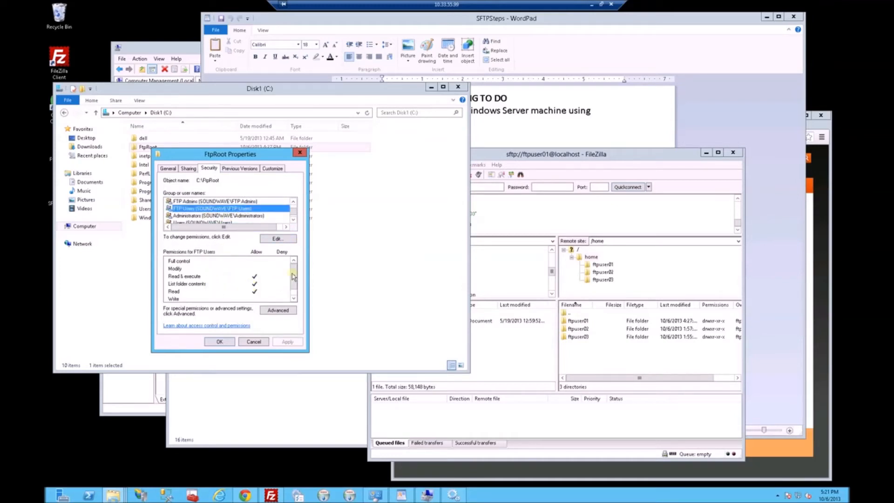
pyautogui.click(277, 238)
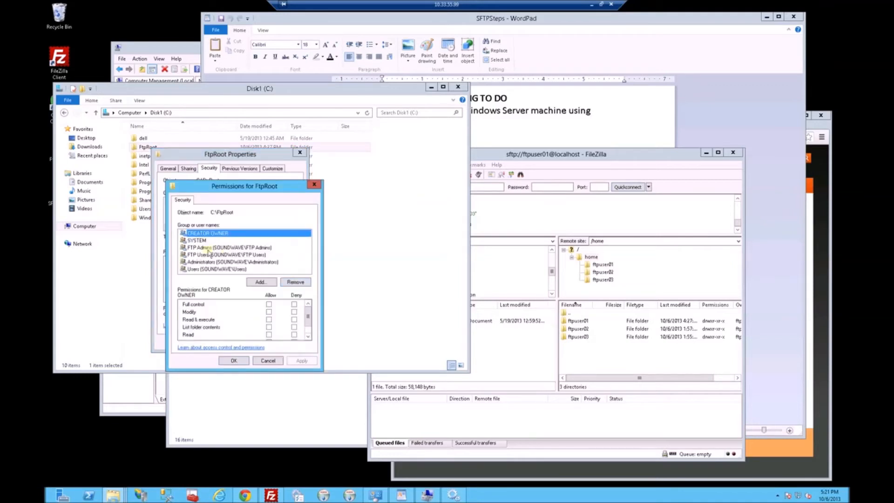
pyautogui.click(228, 254)
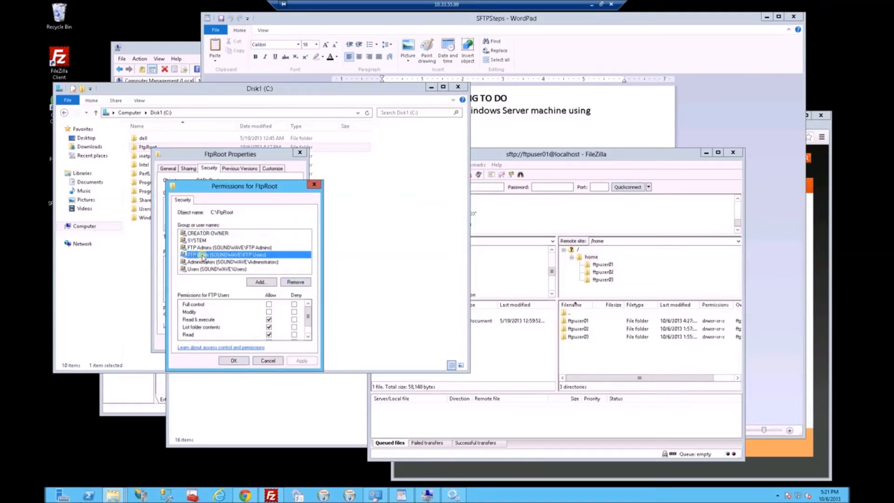
pyautogui.click(294, 327)
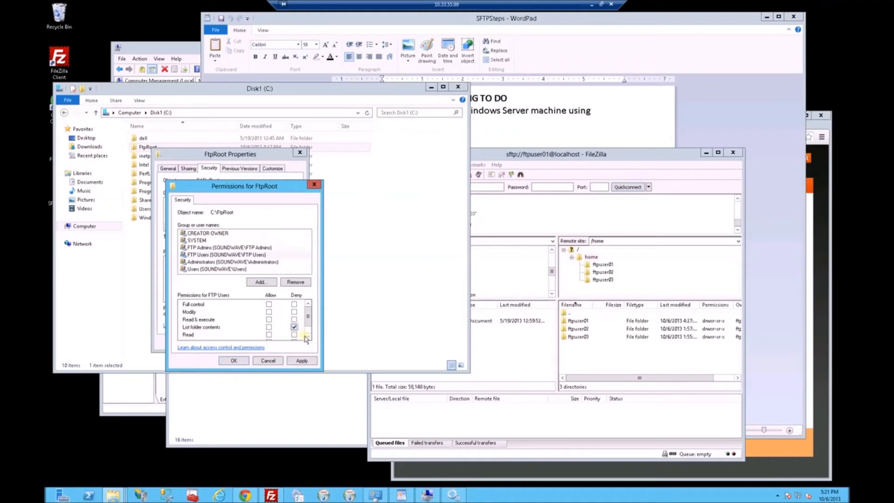
pyautogui.click(302, 360)
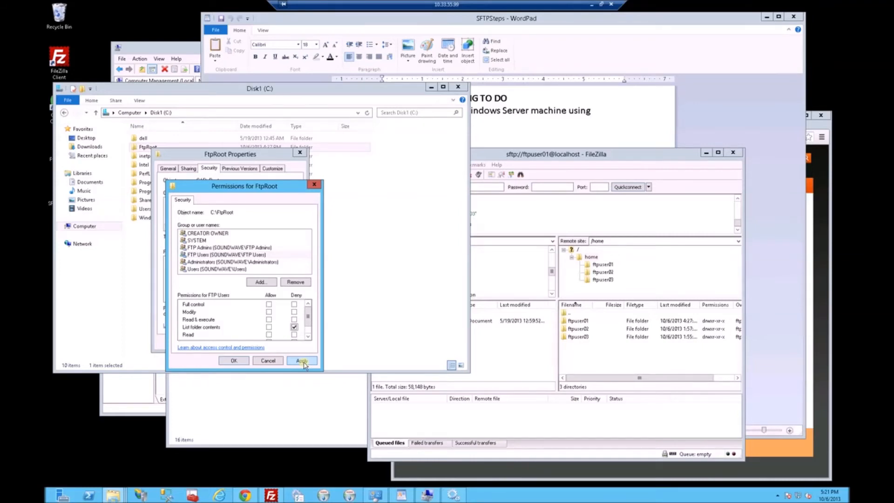
pyautogui.click(301, 360)
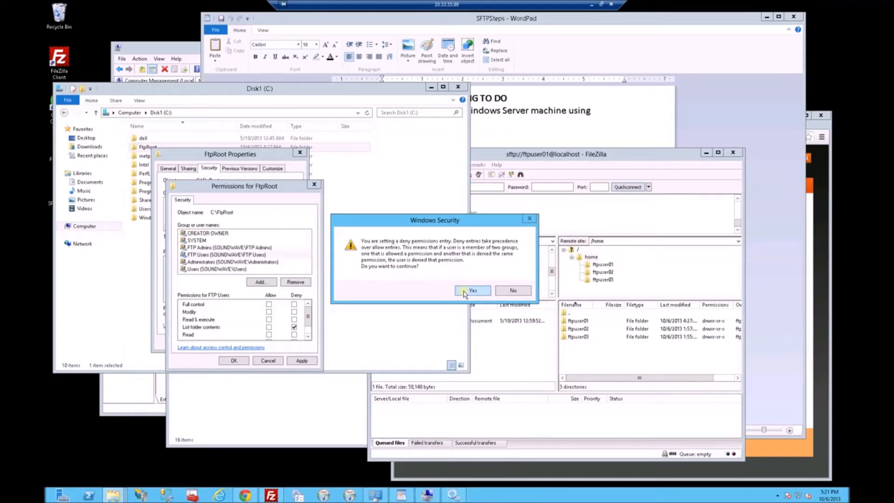
pyautogui.click(472, 290)
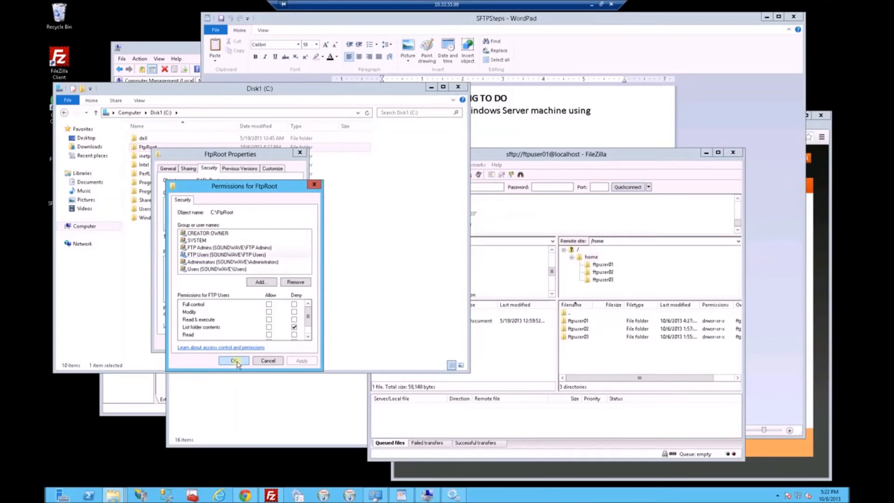
pyautogui.click(234, 361)
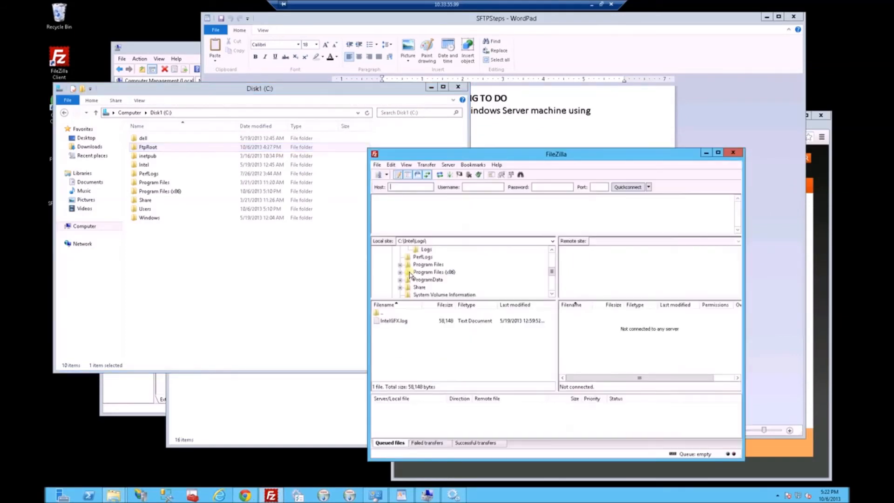
# Retry ftpuser01@localhost from Quickconnect history, then cancel the unknown host key prompt.
pyautogui.click(648, 187)
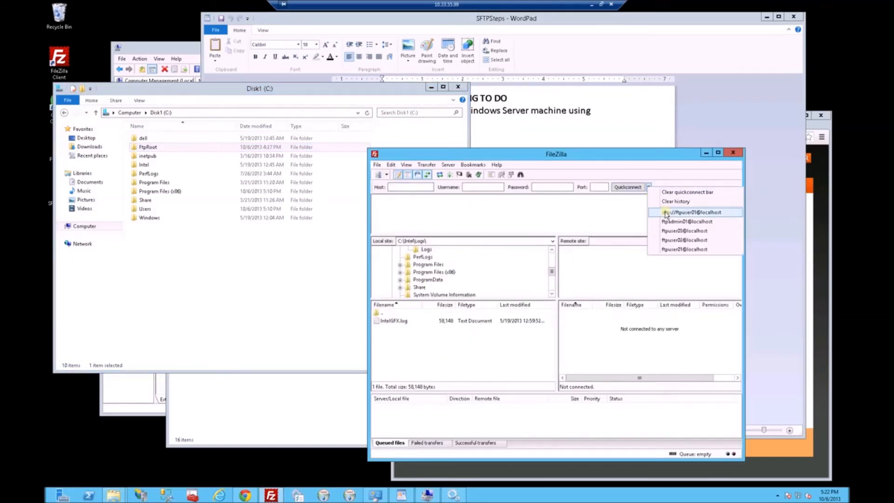
pyautogui.click(694, 213)
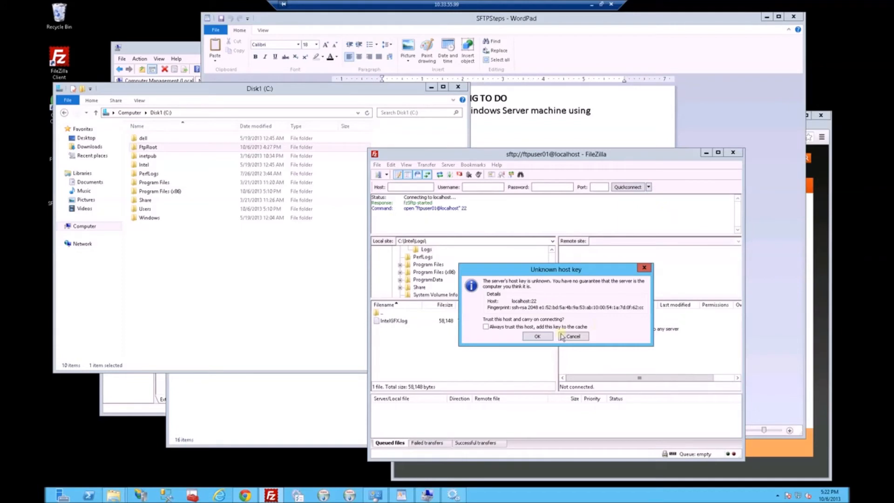
pyautogui.click(536, 335)
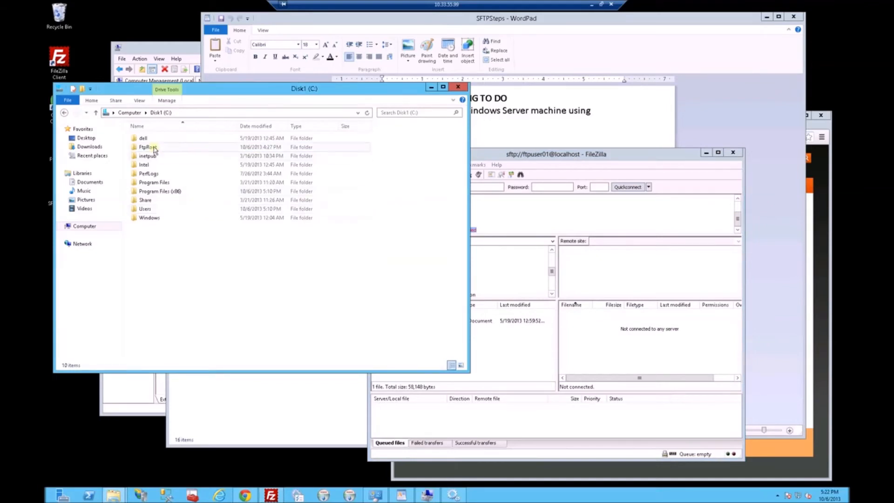
# Open C:\FtpRoot and view the ftpuser01 folder's Security tab permissions.
pyautogui.click(147, 147)
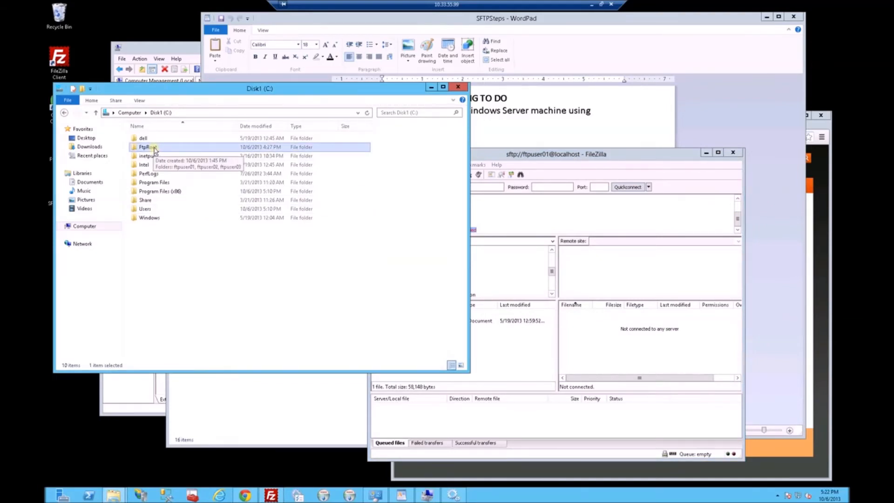
pyautogui.doubleClick(147, 147)
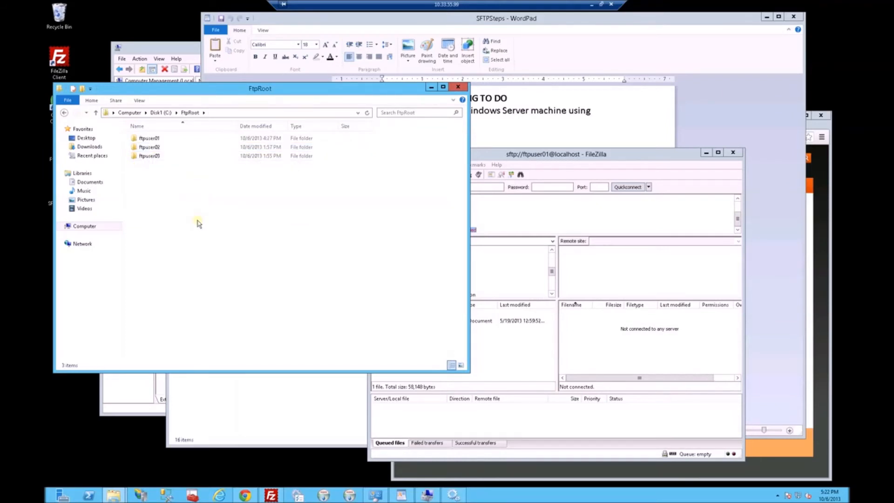
pyautogui.moveTo(171, 148)
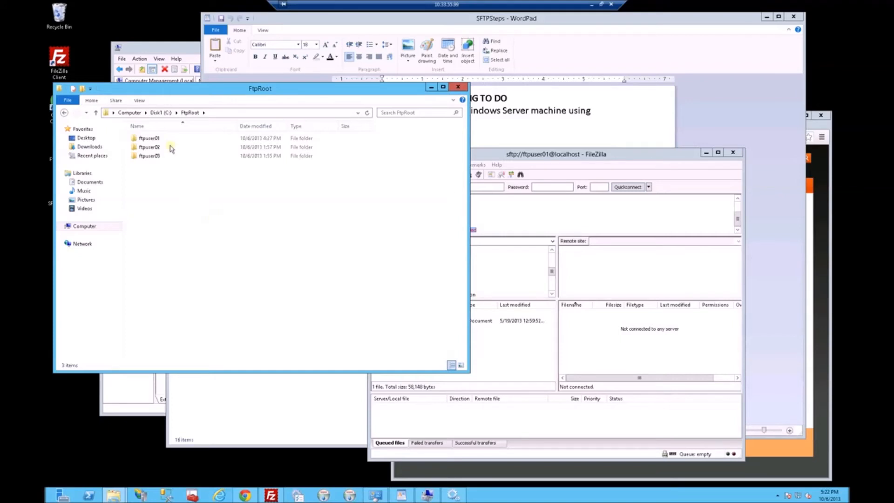
pyautogui.click(150, 138)
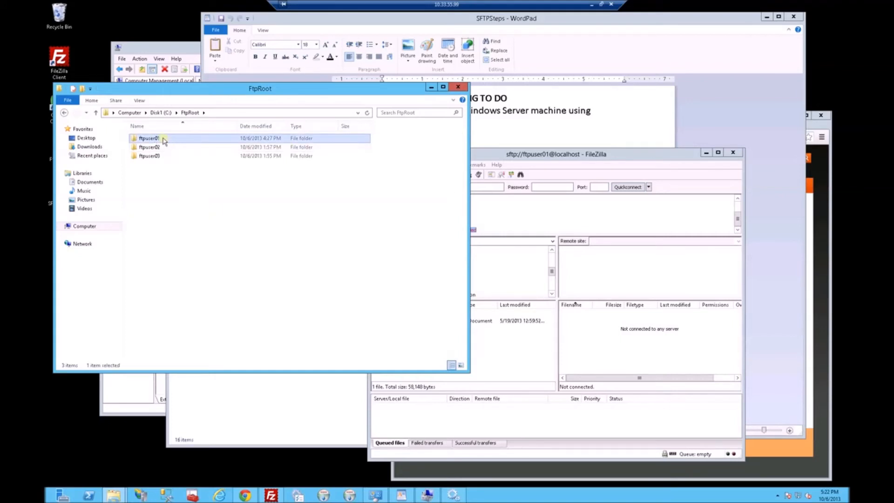
pyautogui.moveTo(213, 274)
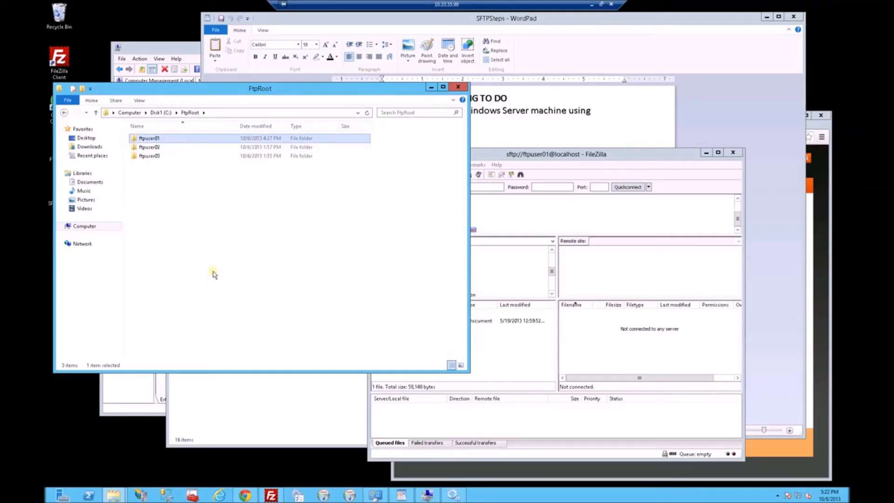
pyautogui.click(150, 138)
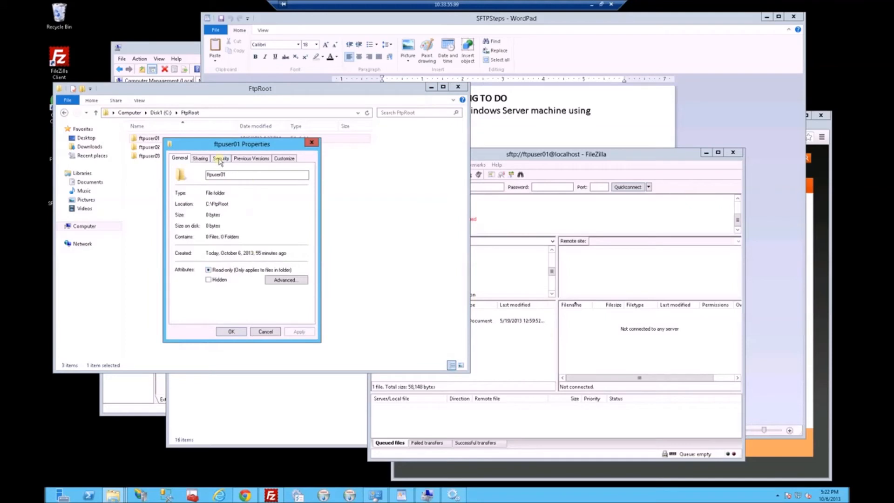
pyautogui.click(220, 158)
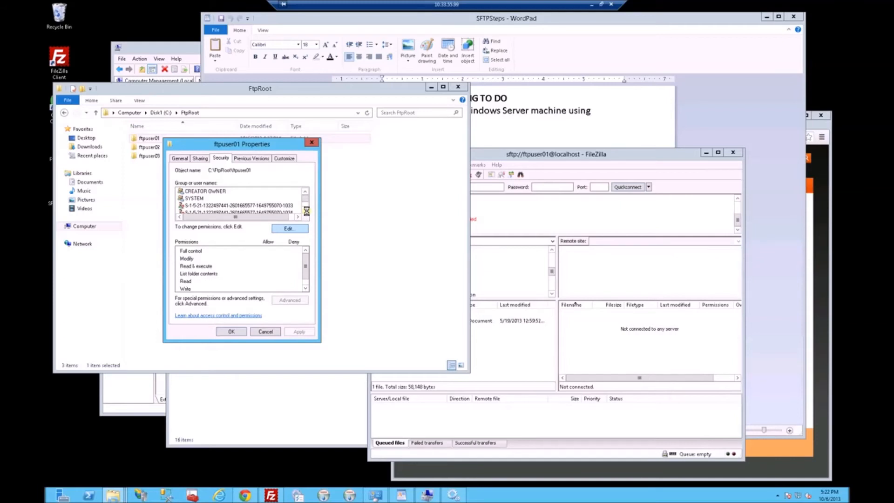
pyautogui.click(205, 190)
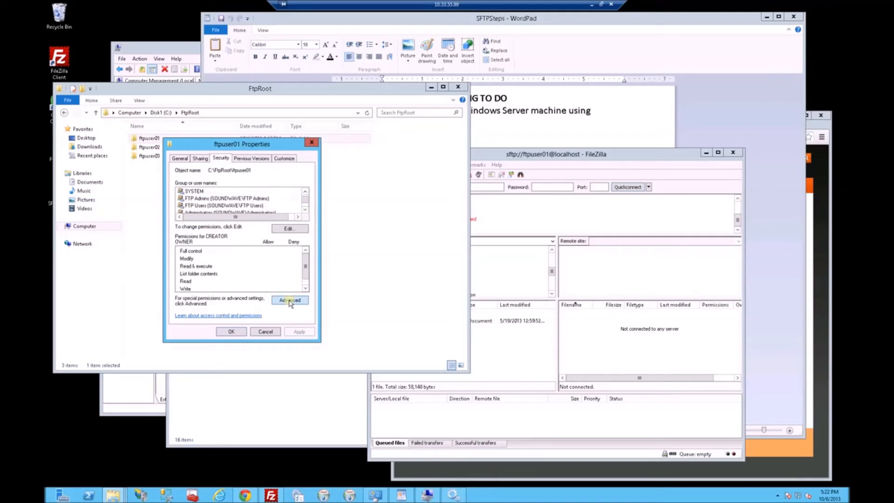
pyautogui.click(289, 300)
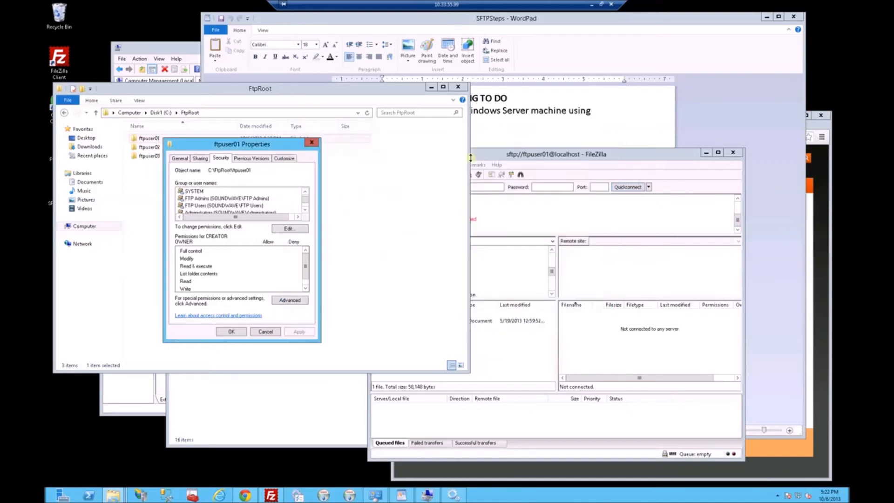
pyautogui.moveTo(227, 151)
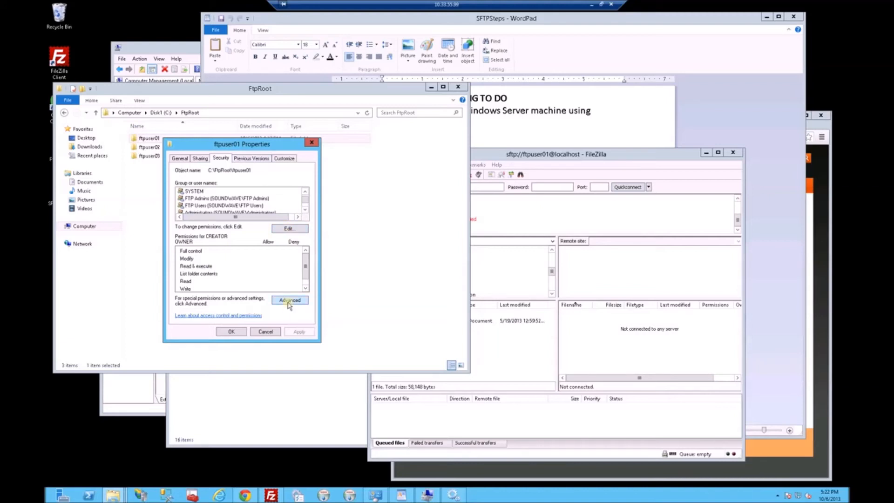
# Disable inheritance on ftpuser01, converting inherited permissions into explicit ones.
pyautogui.click(289, 300)
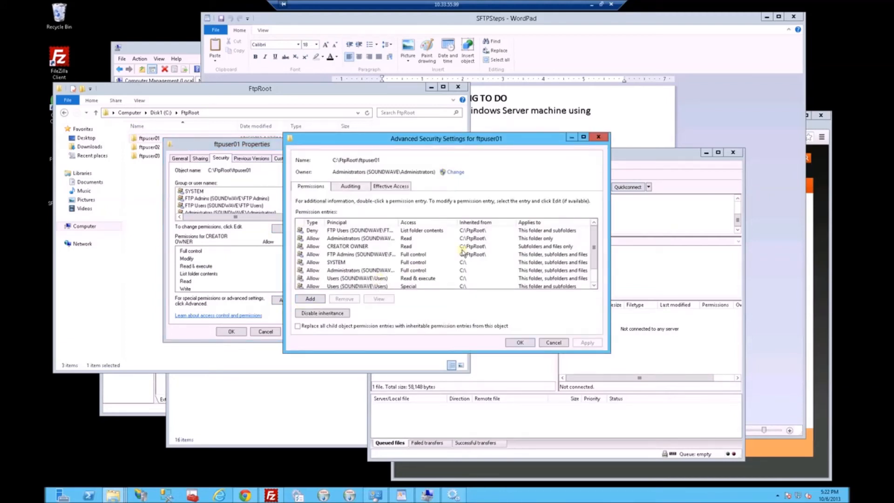
pyautogui.click(323, 313)
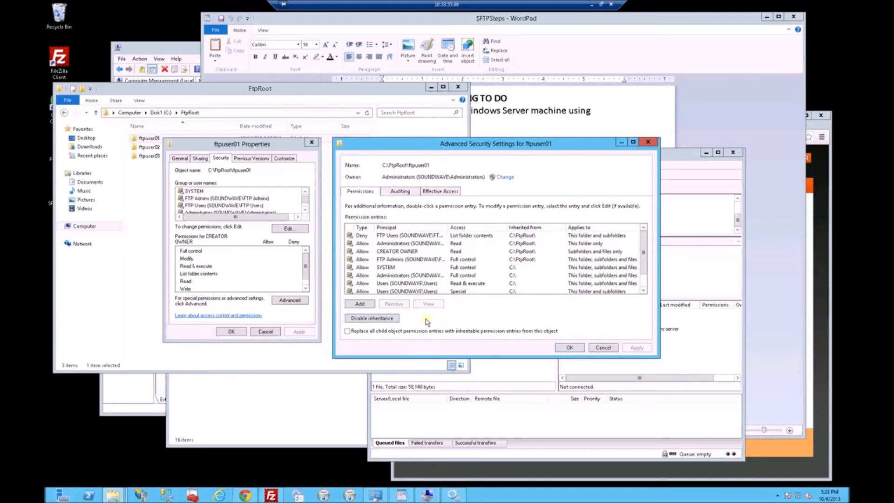
pyautogui.click(371, 318)
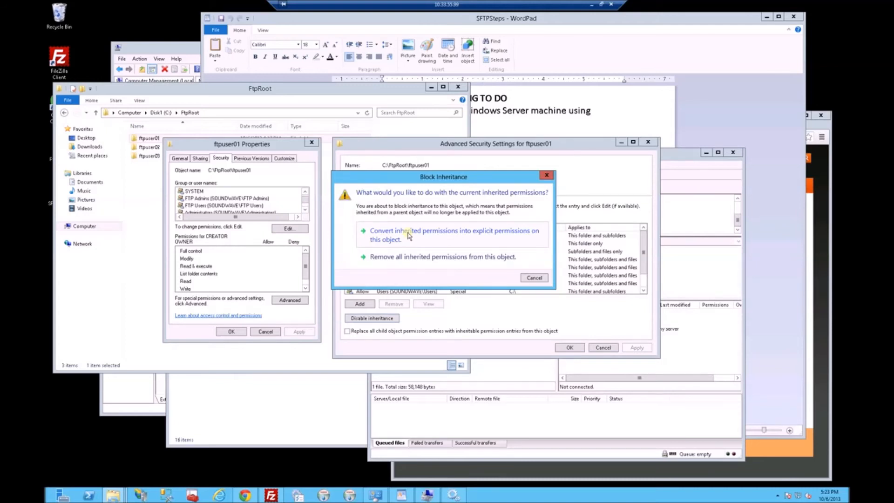
pyautogui.click(453, 234)
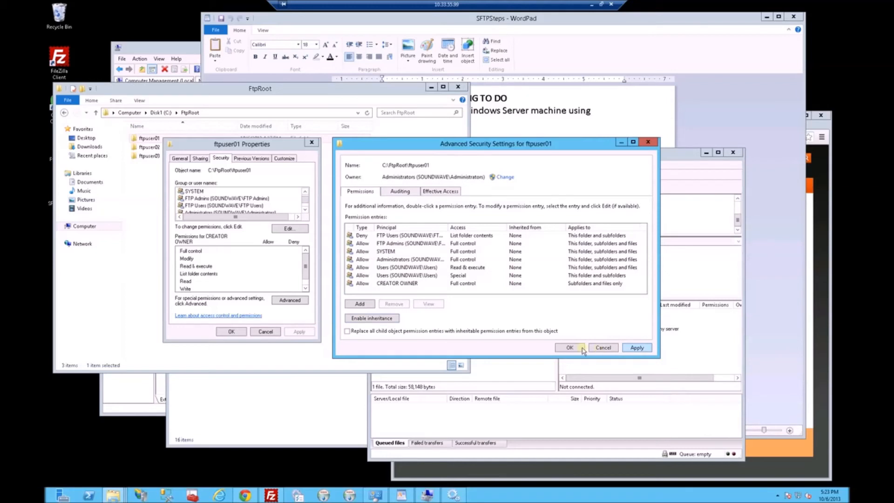
pyautogui.click(569, 347)
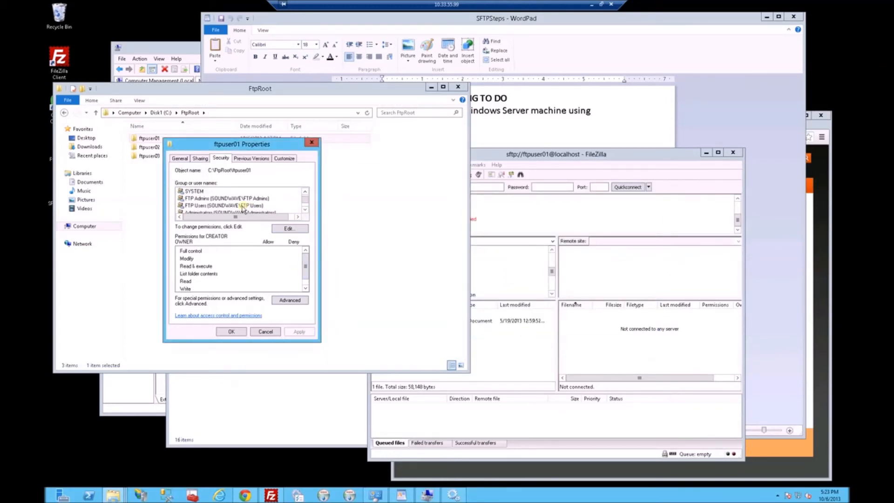
# Swap FTP Users for the ftpuser01 account in the ftpuser01 folder's permissions.
pyautogui.click(223, 206)
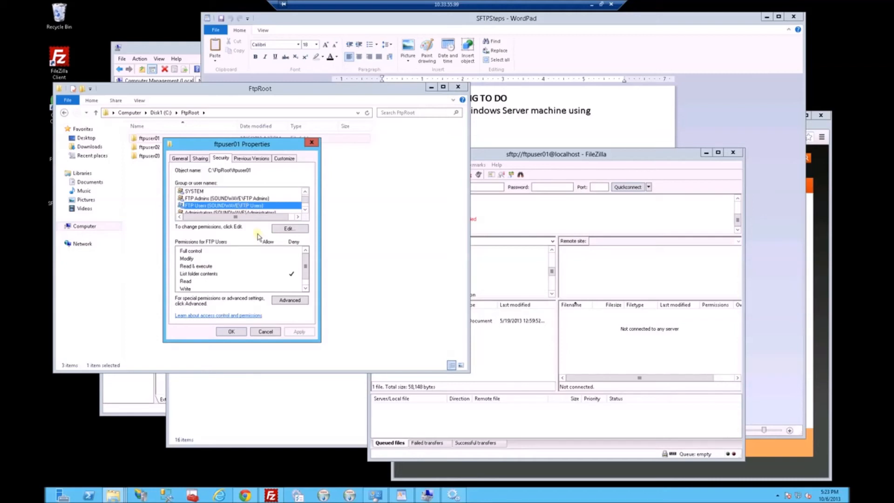
pyautogui.moveTo(285, 242)
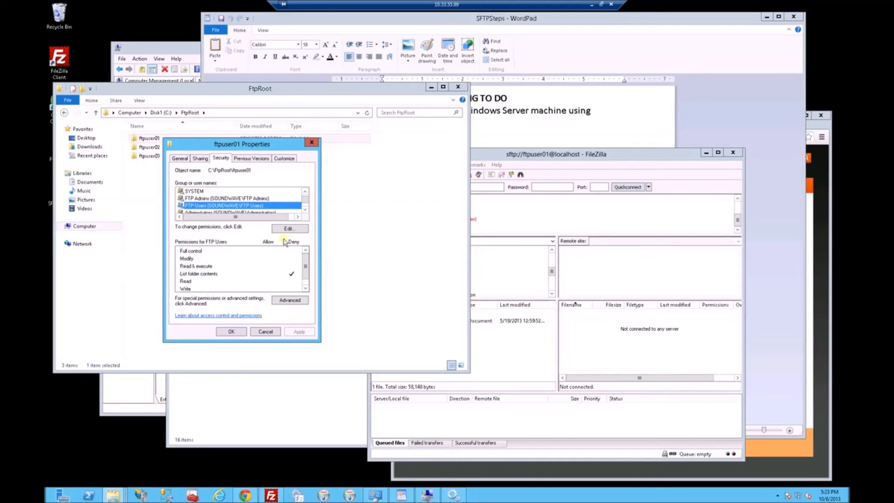
pyautogui.click(290, 228)
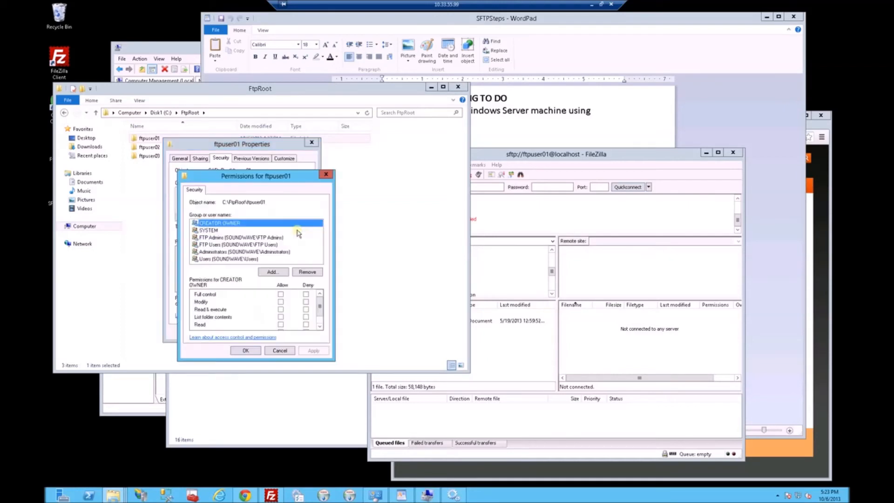
pyautogui.click(237, 244)
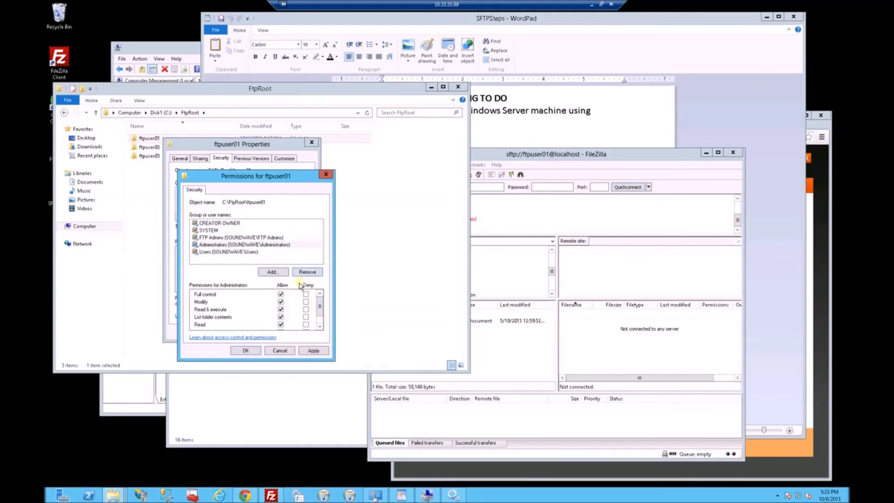
pyautogui.click(272, 271)
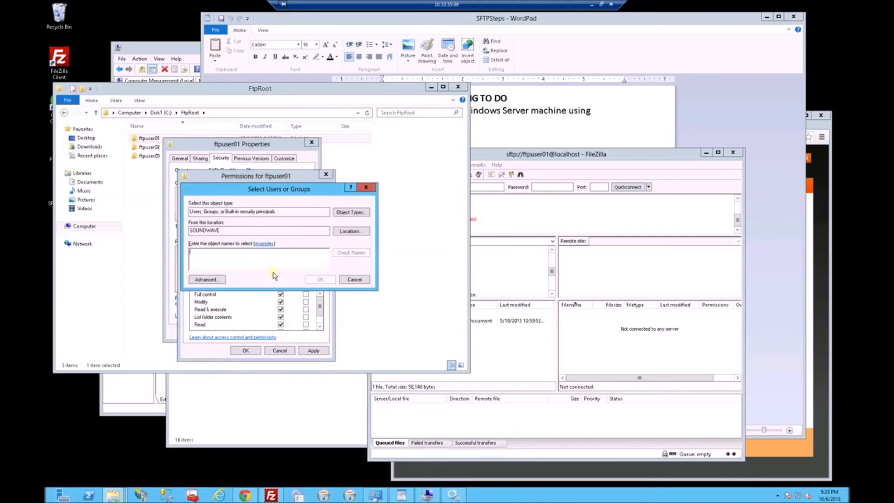
pyautogui.write('ftpuser01')
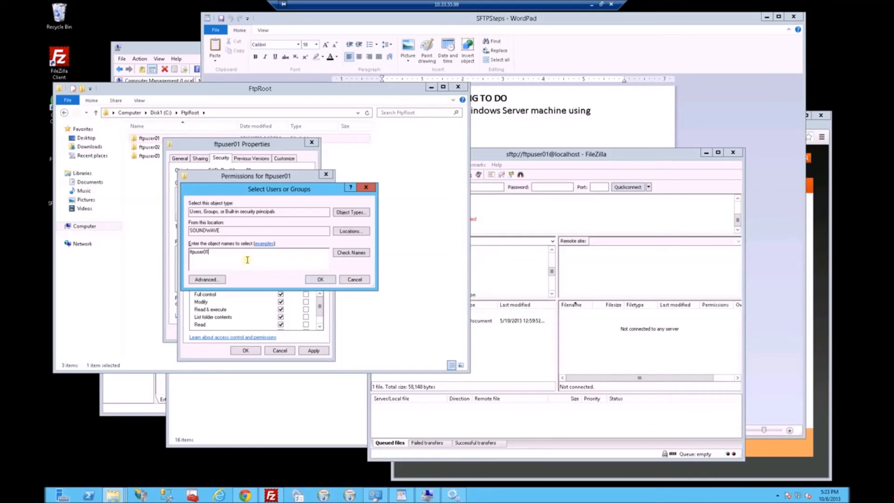
pyautogui.click(320, 280)
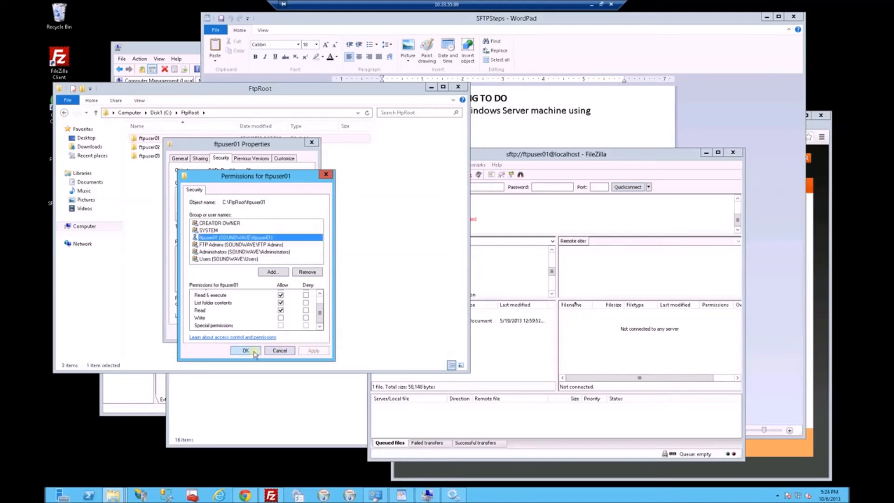
pyautogui.click(246, 350)
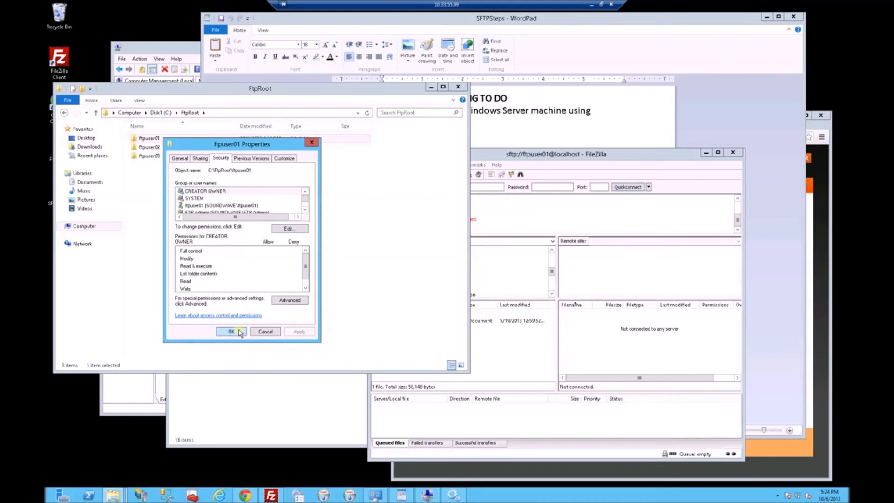
pyautogui.click(231, 332)
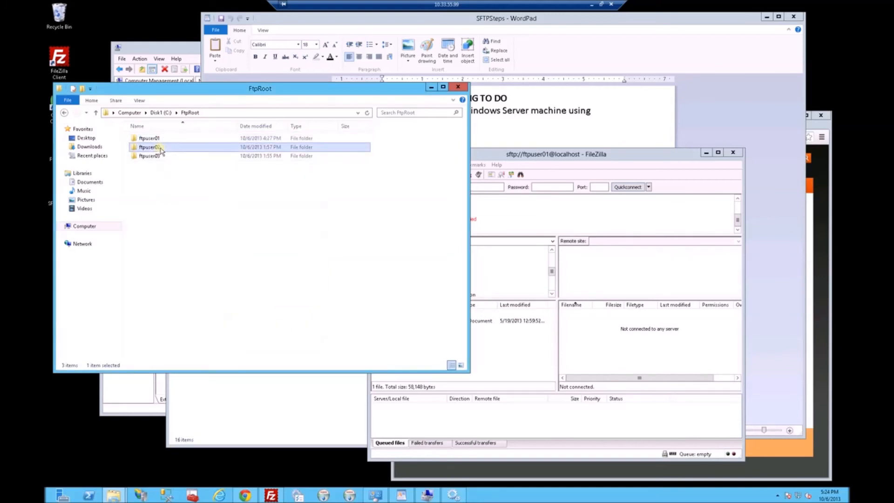
# Disable inheritance on the ftpuser02 folder, converting inherited entries to explicit permissions.
pyautogui.rightClick(149, 148)
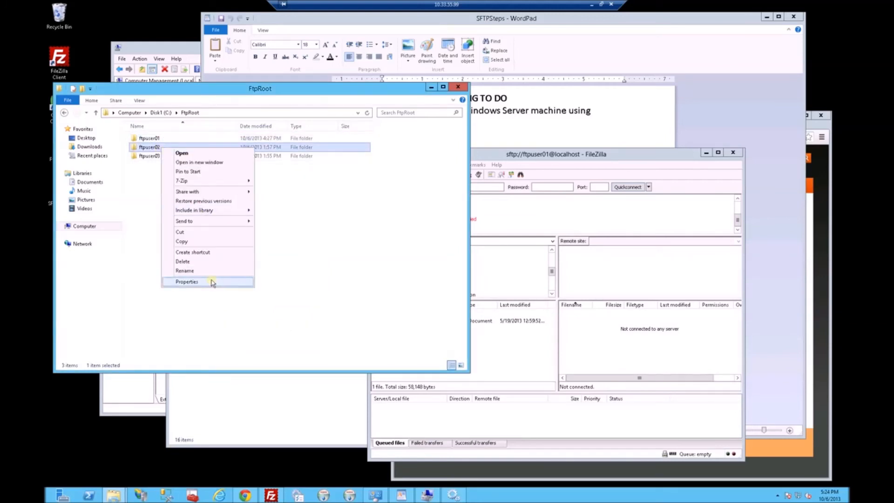
pyautogui.click(187, 281)
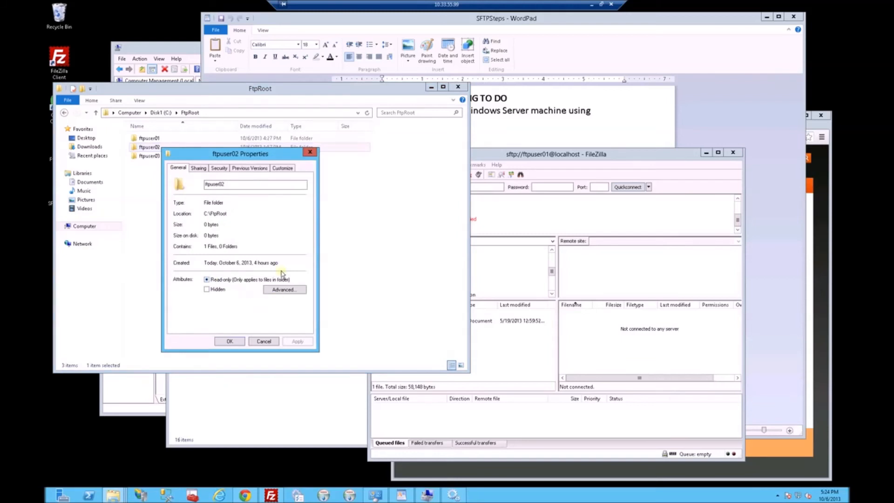
pyautogui.click(219, 167)
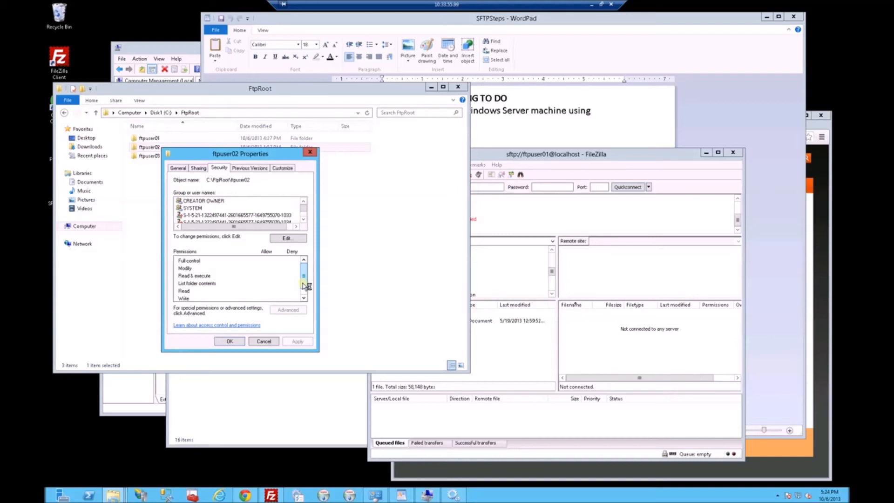
pyautogui.click(203, 201)
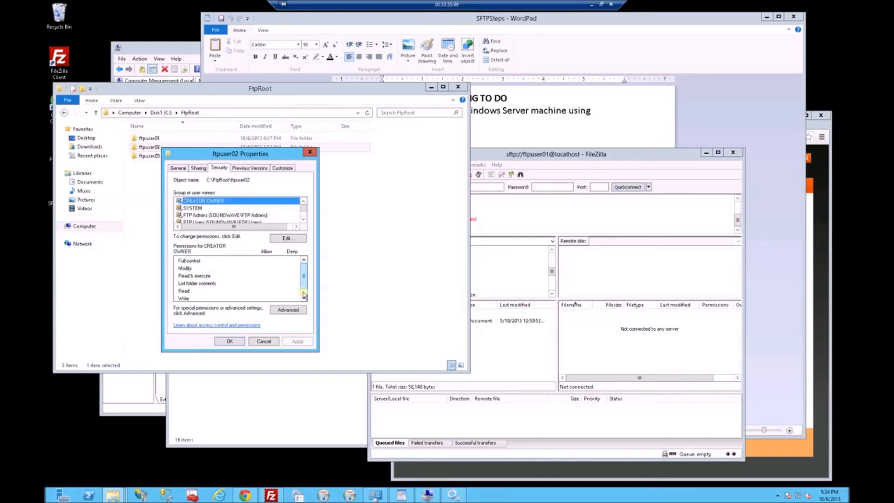
pyautogui.click(288, 309)
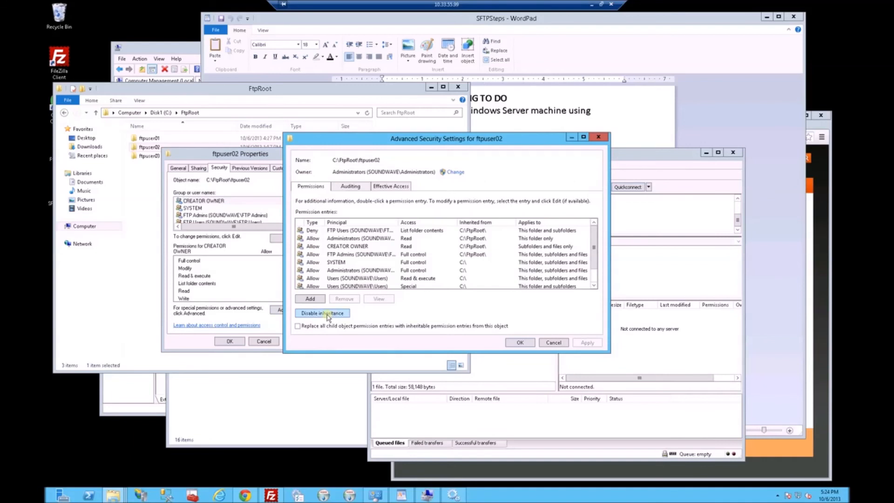
pyautogui.click(322, 312)
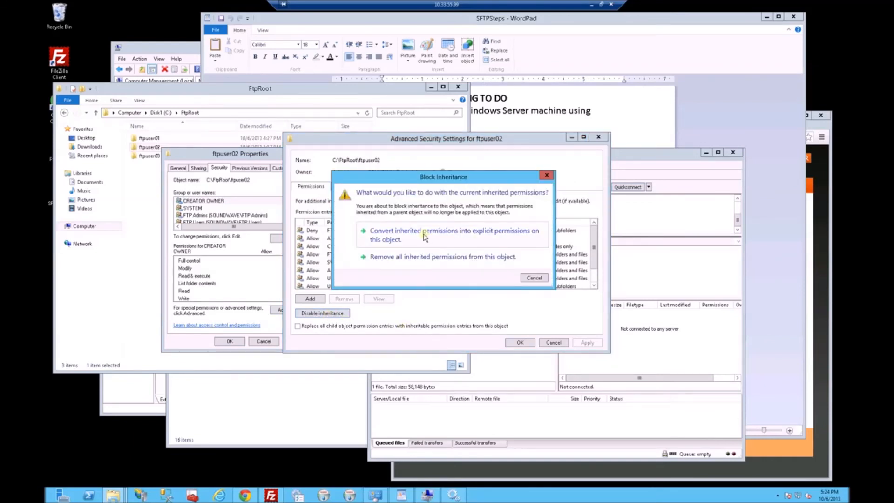
pyautogui.click(453, 235)
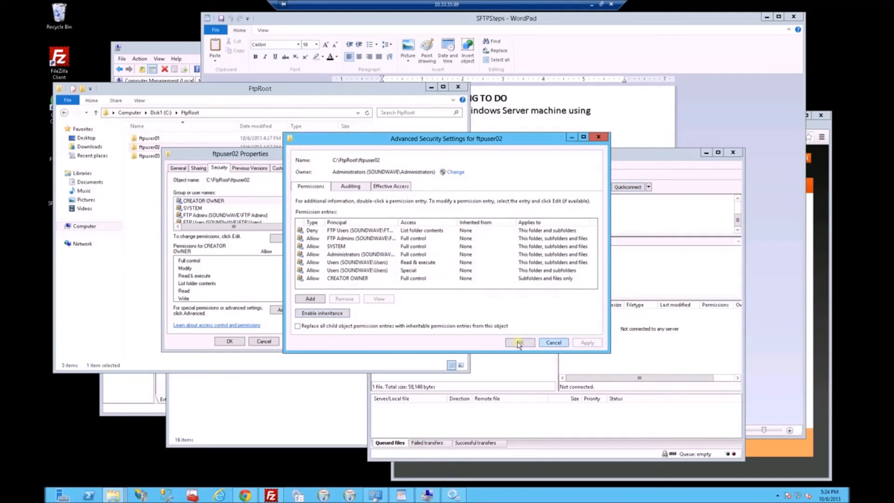
pyautogui.click(519, 342)
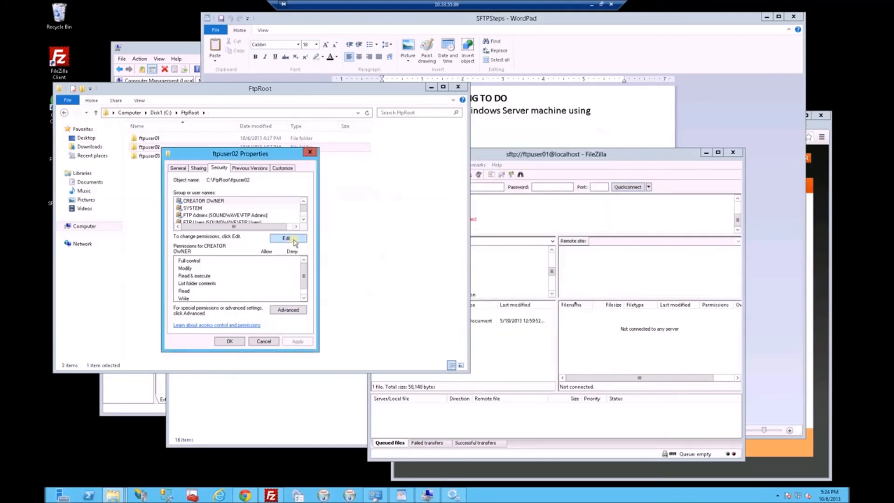
# Replace FTP Users with ftpuser02 (Read & execute, List, Read) on the ftpuser02 folder.
pyautogui.click(287, 238)
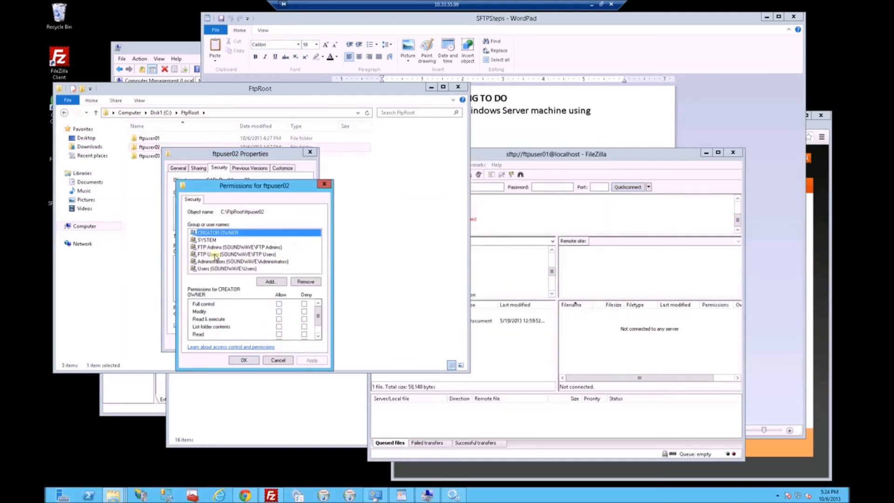
pyautogui.click(234, 254)
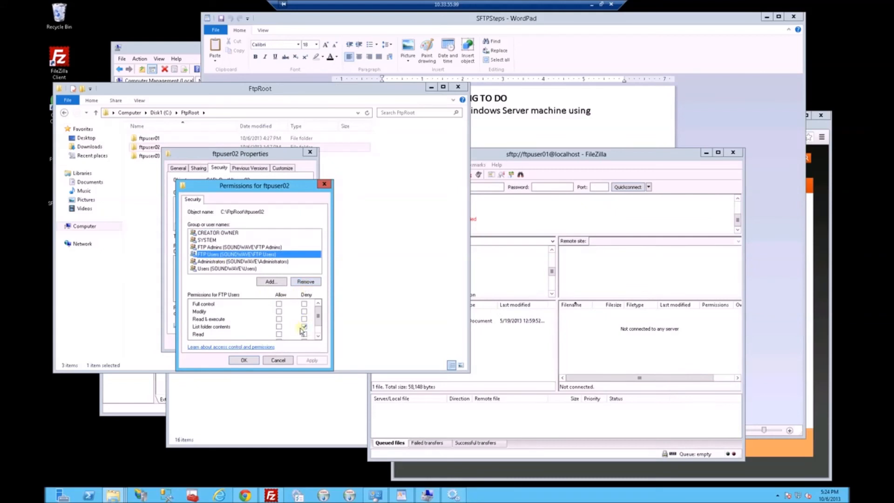
pyautogui.click(304, 326)
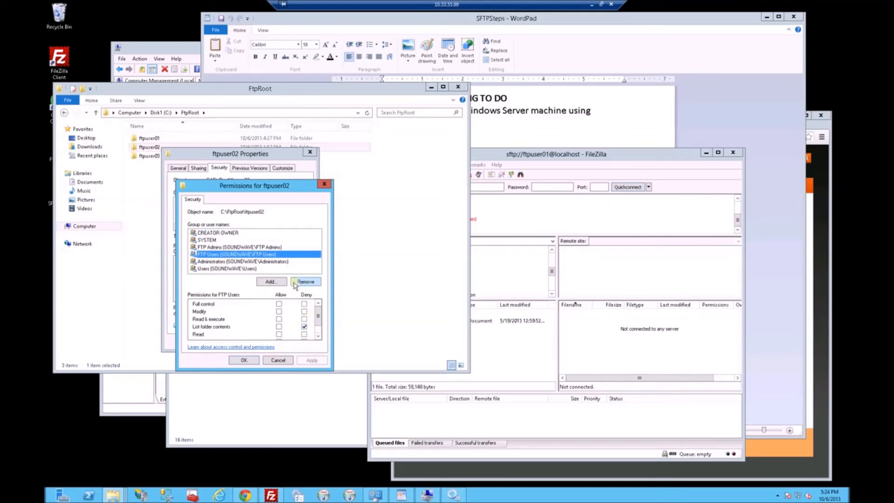
pyautogui.click(305, 281)
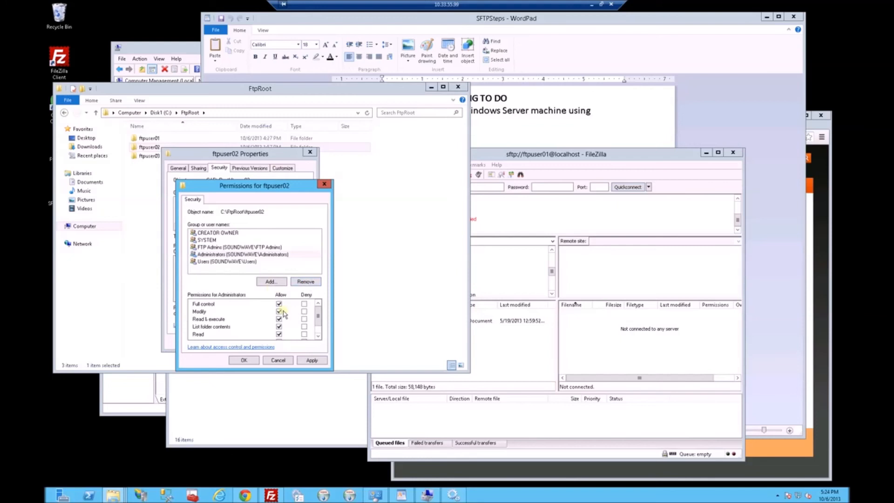
pyautogui.click(271, 281)
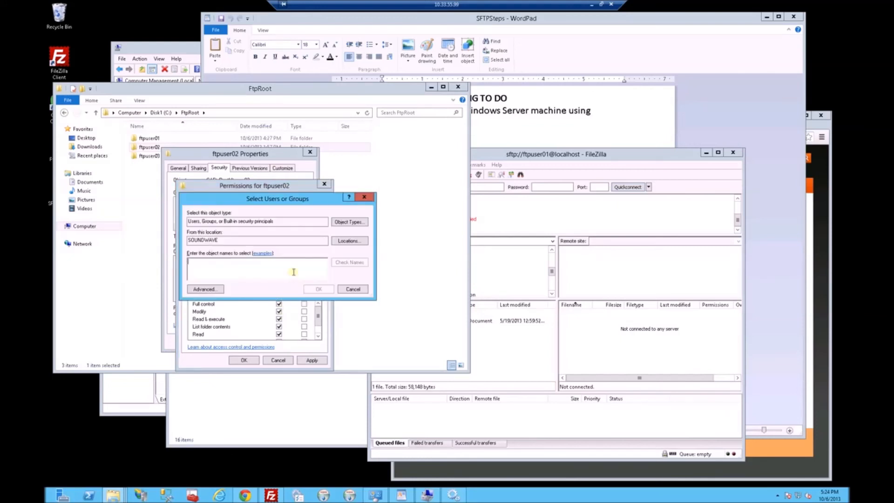
pyautogui.write('ftpuser02')
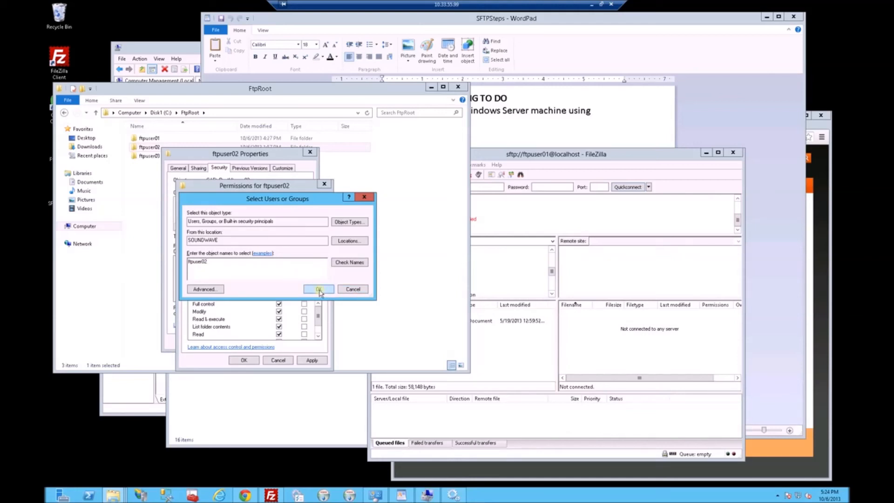
pyautogui.click(318, 289)
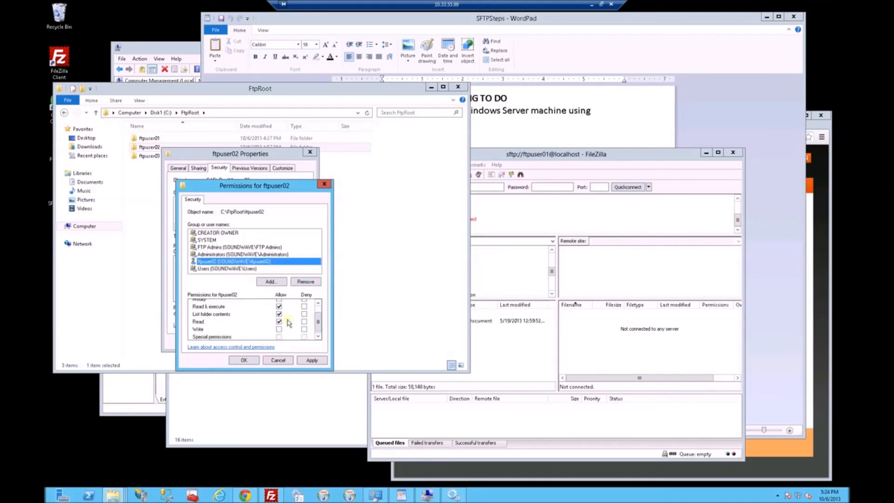
pyautogui.click(311, 360)
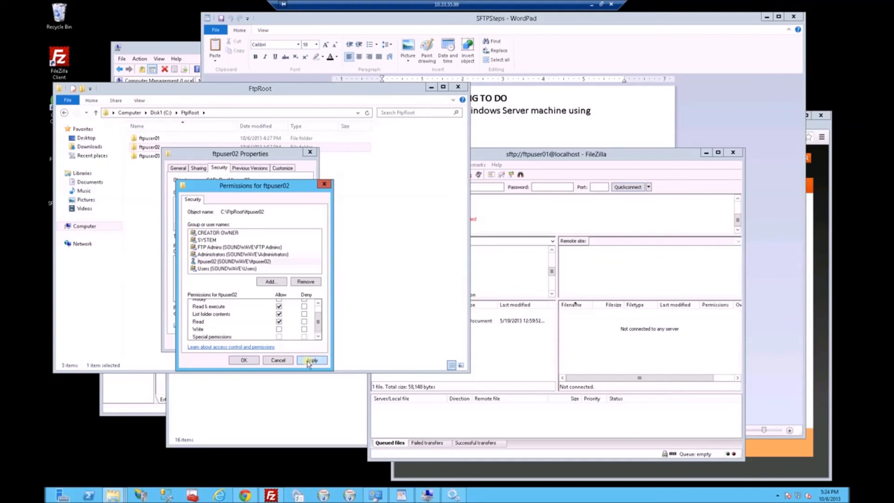
pyautogui.click(313, 360)
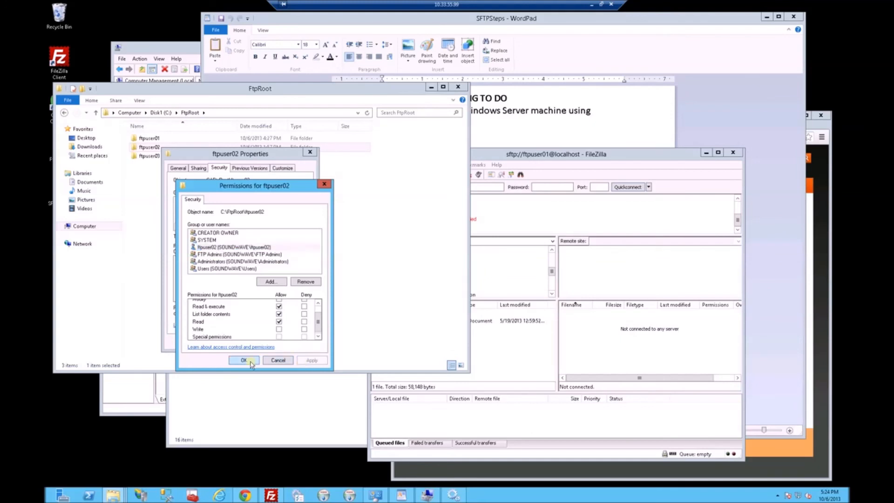
pyautogui.click(244, 360)
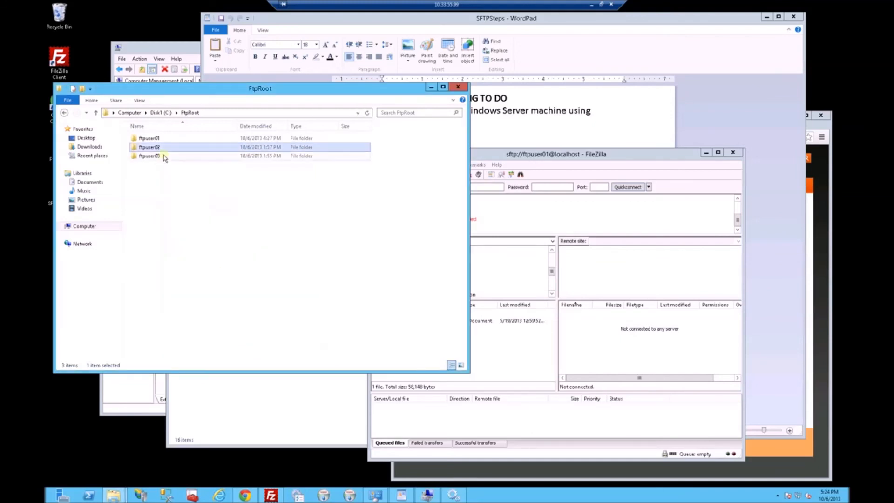
# Bring FileZilla forward and show its Quickconnect history list.
pyautogui.click(150, 156)
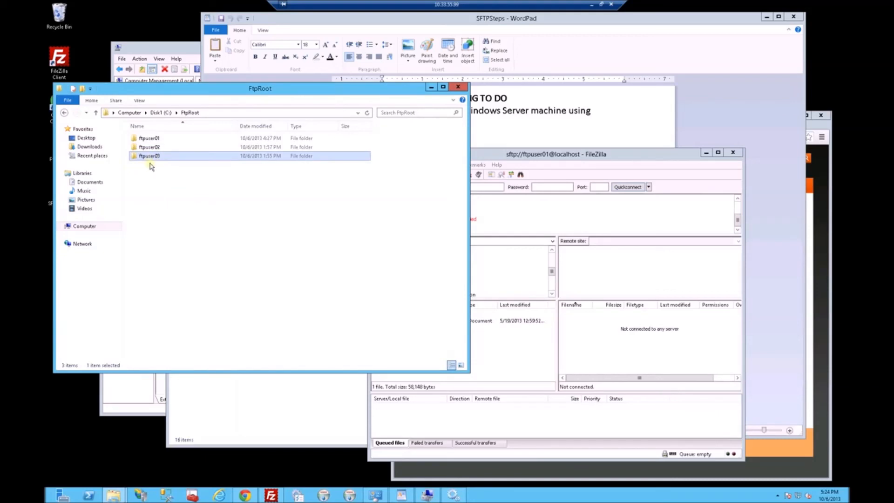
pyautogui.moveTo(352, 265)
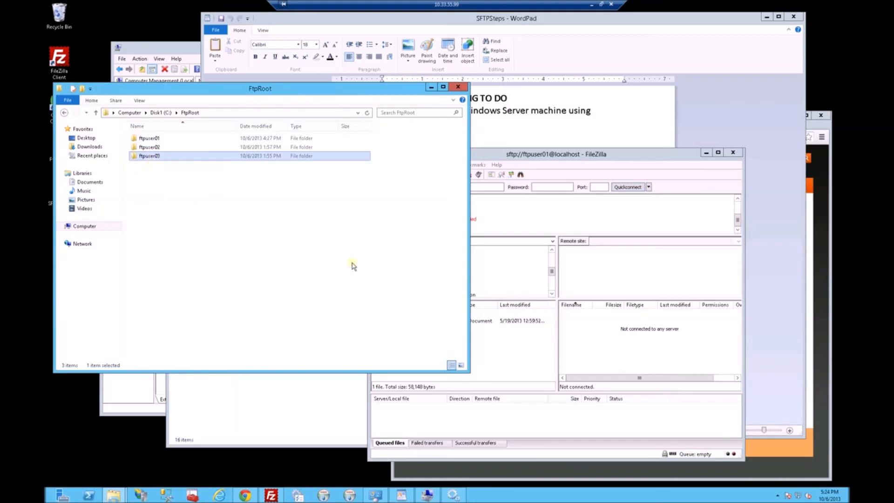
pyautogui.click(548, 154)
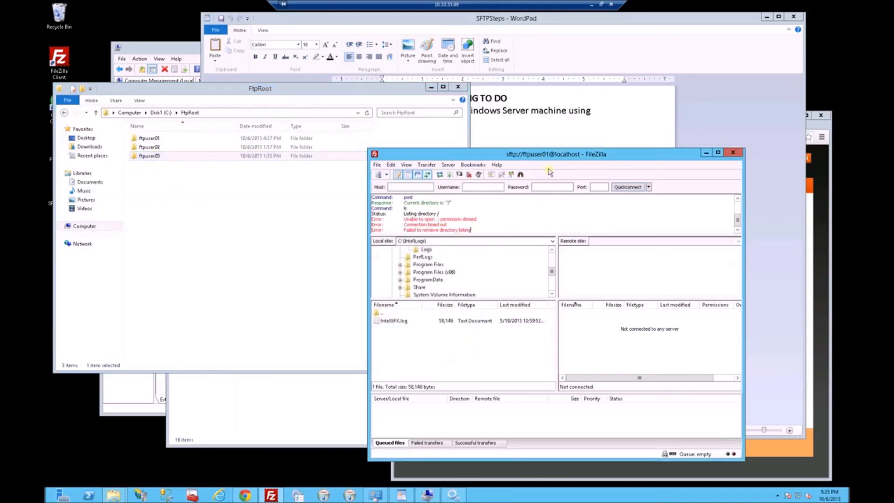
pyautogui.moveTo(705, 172)
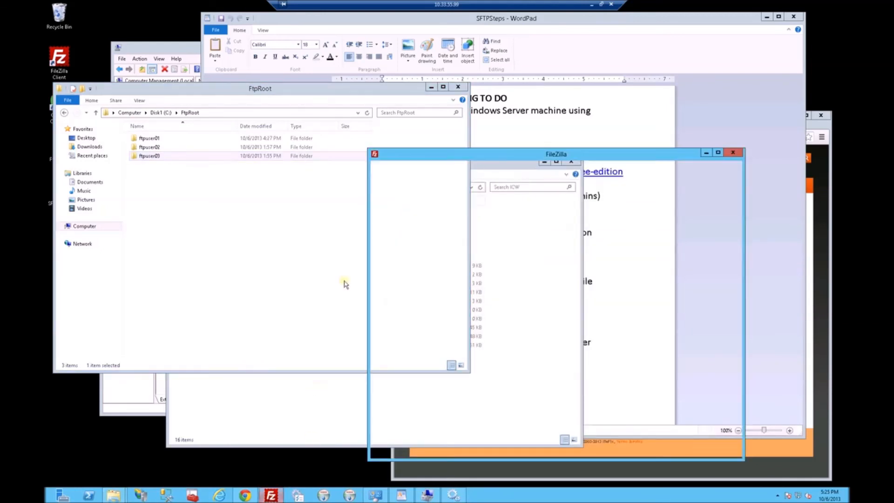
pyautogui.click(647, 188)
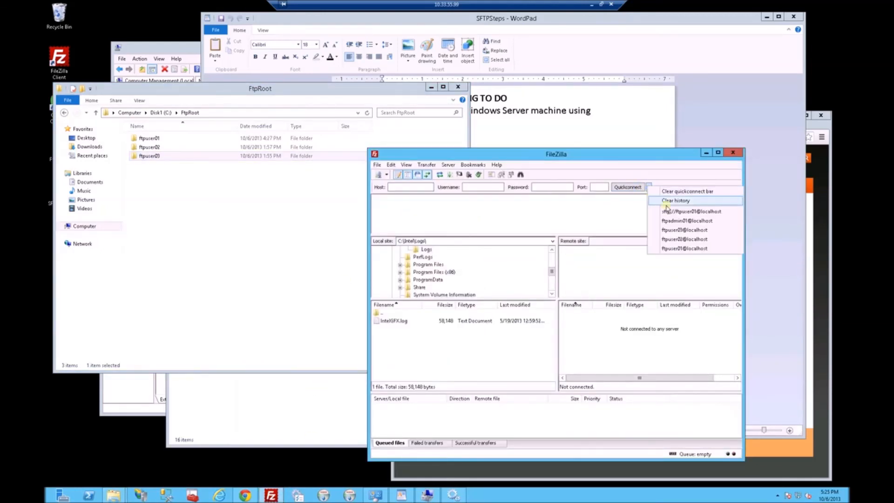
pyautogui.moveTo(669, 212)
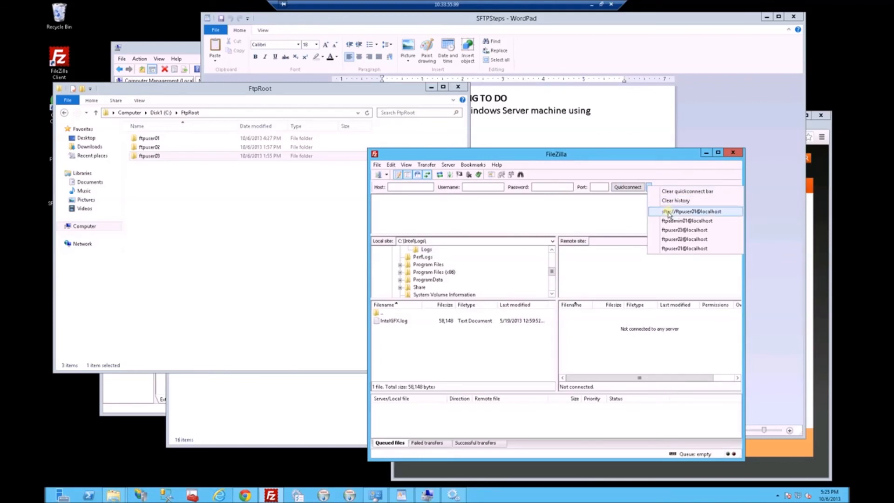
# Reconnect as ftpuser01: /home/ftpuser01 opens empty while / and /home are denied.
pyautogui.click(693, 211)
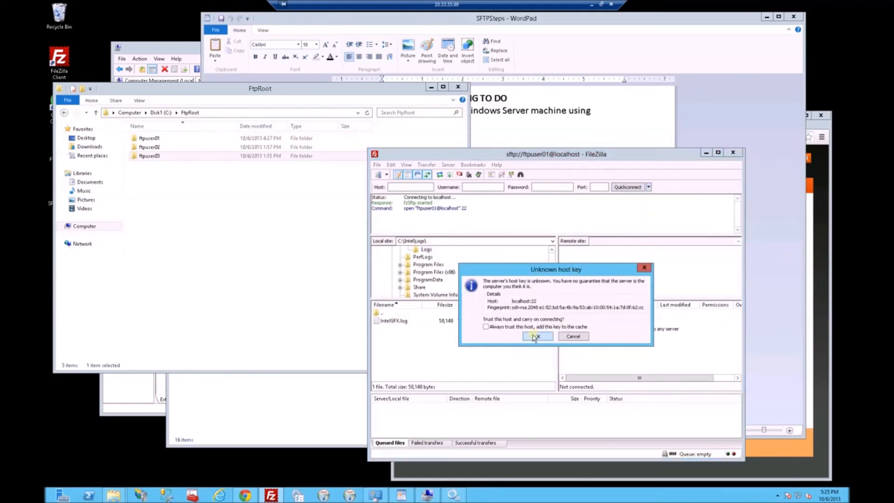
pyautogui.click(537, 336)
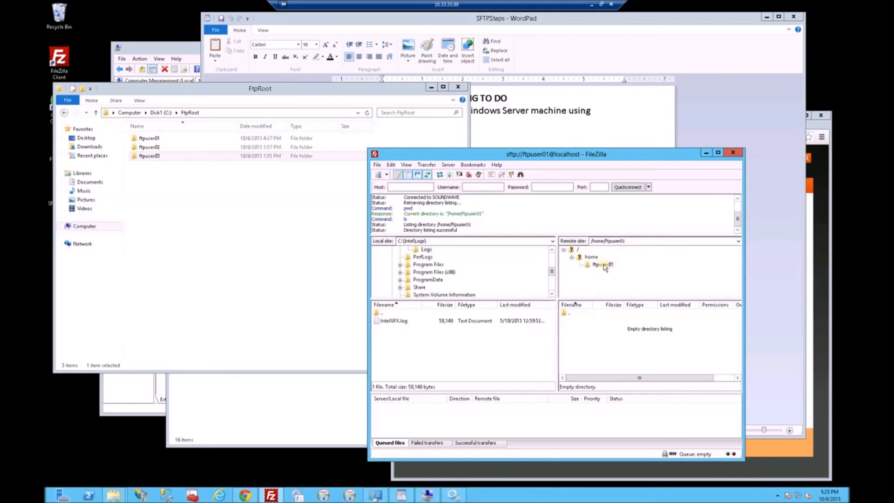
pyautogui.click(603, 264)
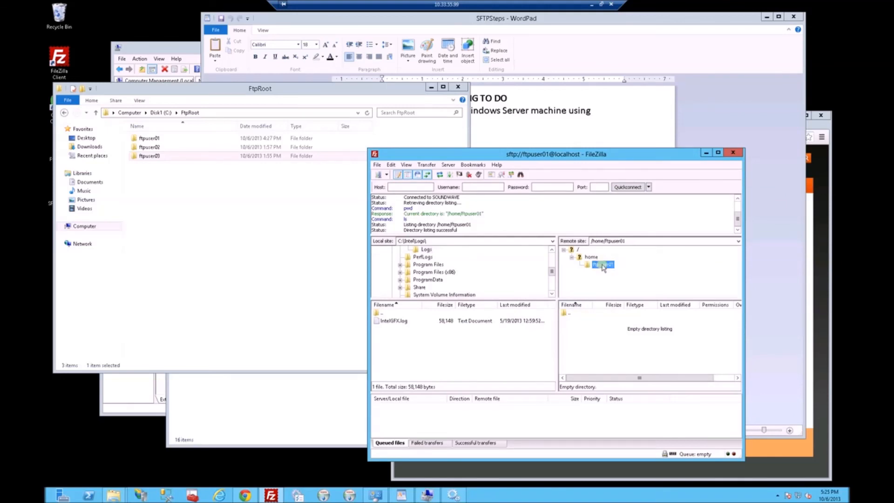
pyautogui.click(591, 257)
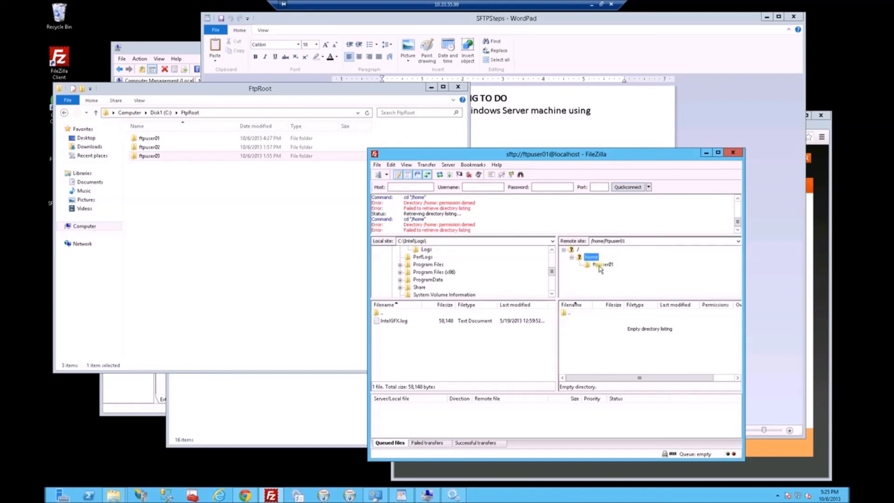
pyautogui.click(603, 265)
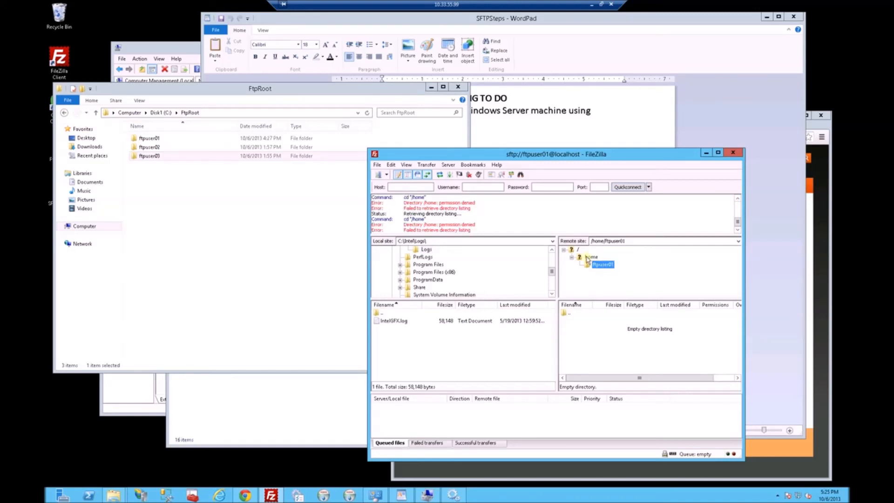
pyautogui.click(592, 256)
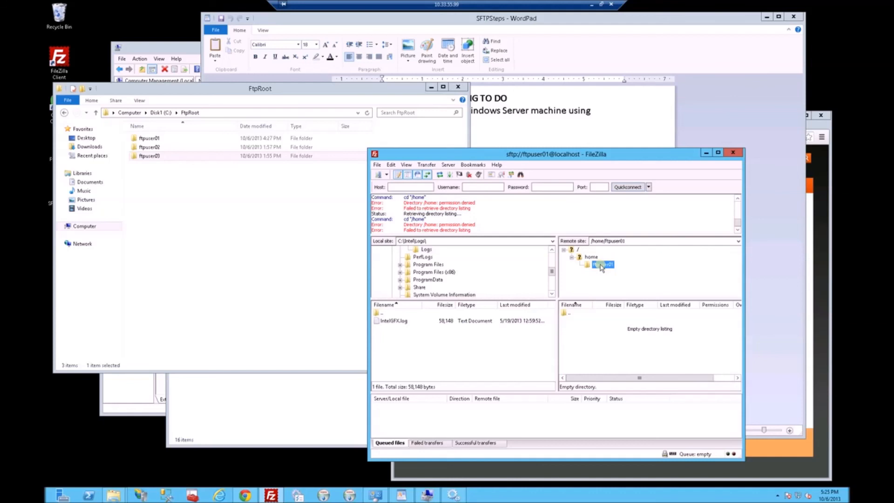
pyautogui.click(591, 256)
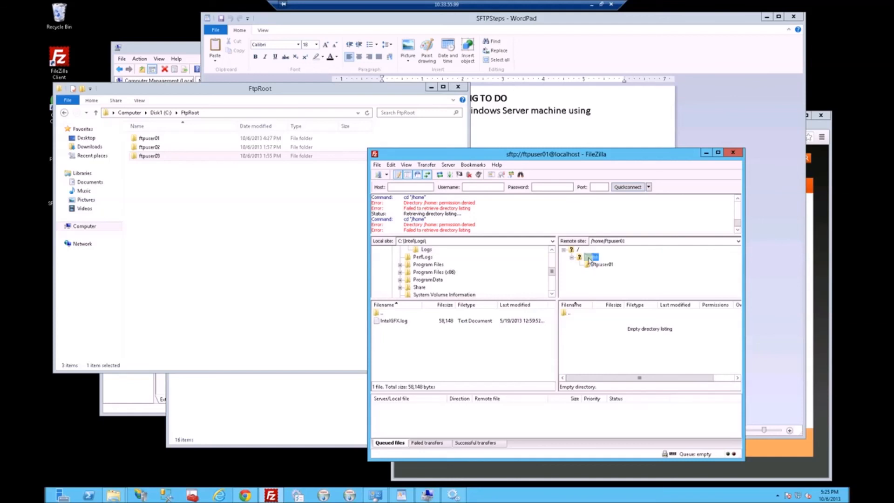
pyautogui.click(591, 257)
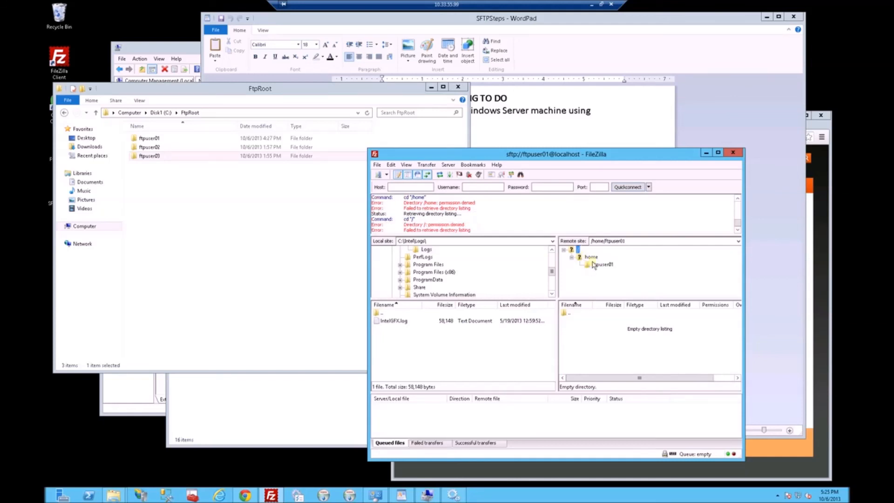
pyautogui.click(602, 264)
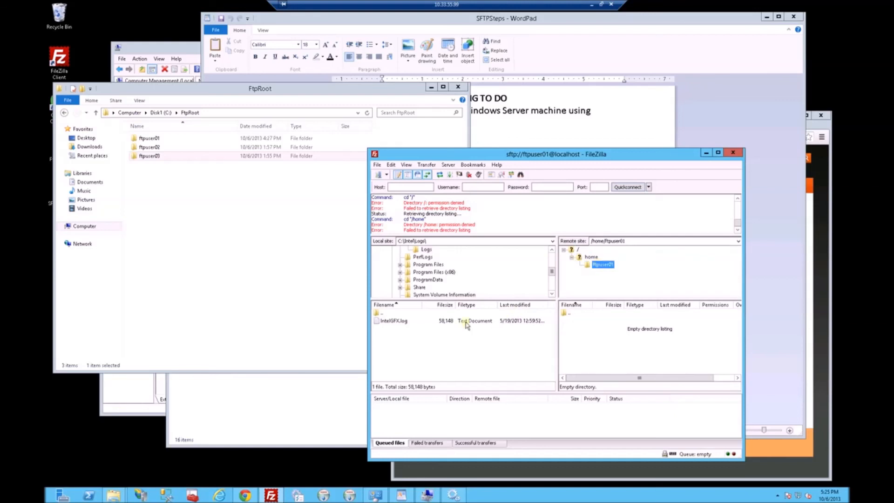
# Upload IntelGFX.log to /home/ftpuser01, delete it, then retry the home folder.
pyautogui.click(394, 321)
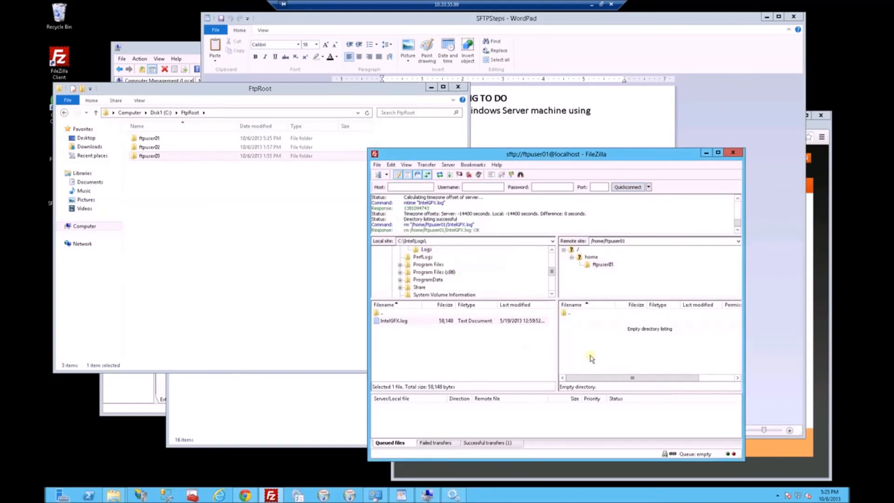
pyautogui.click(394, 320)
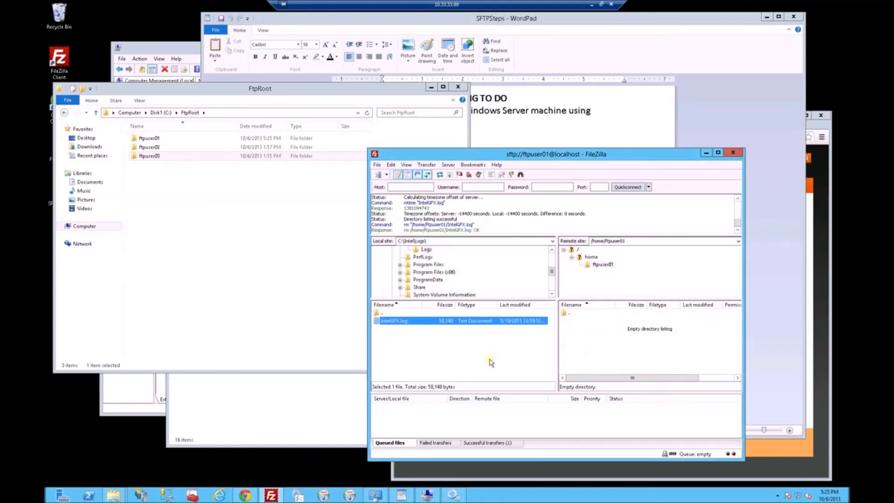
pyautogui.click(491, 362)
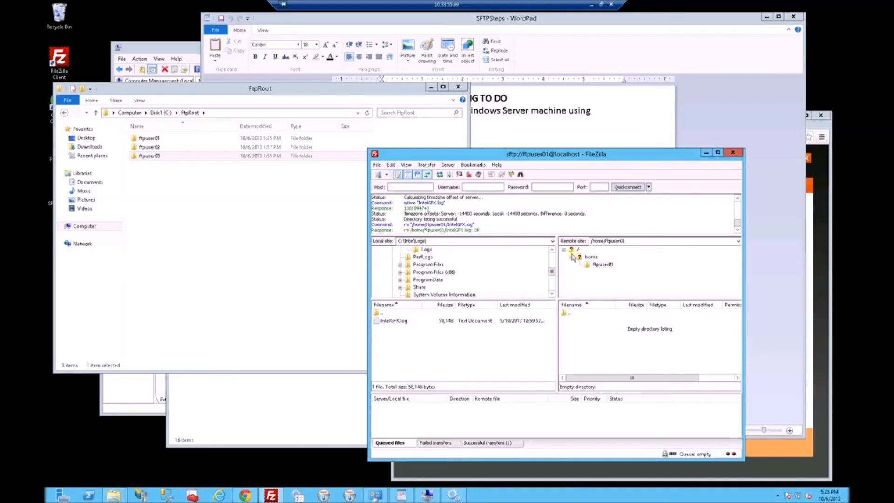
pyautogui.click(591, 257)
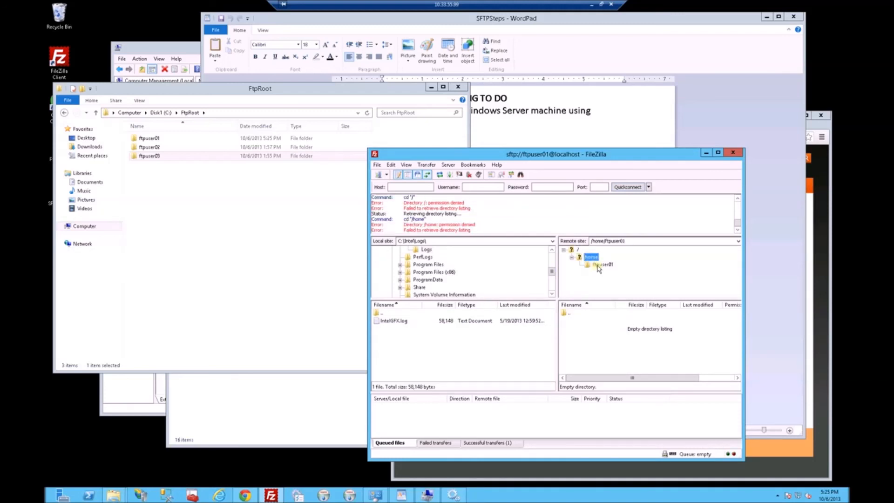